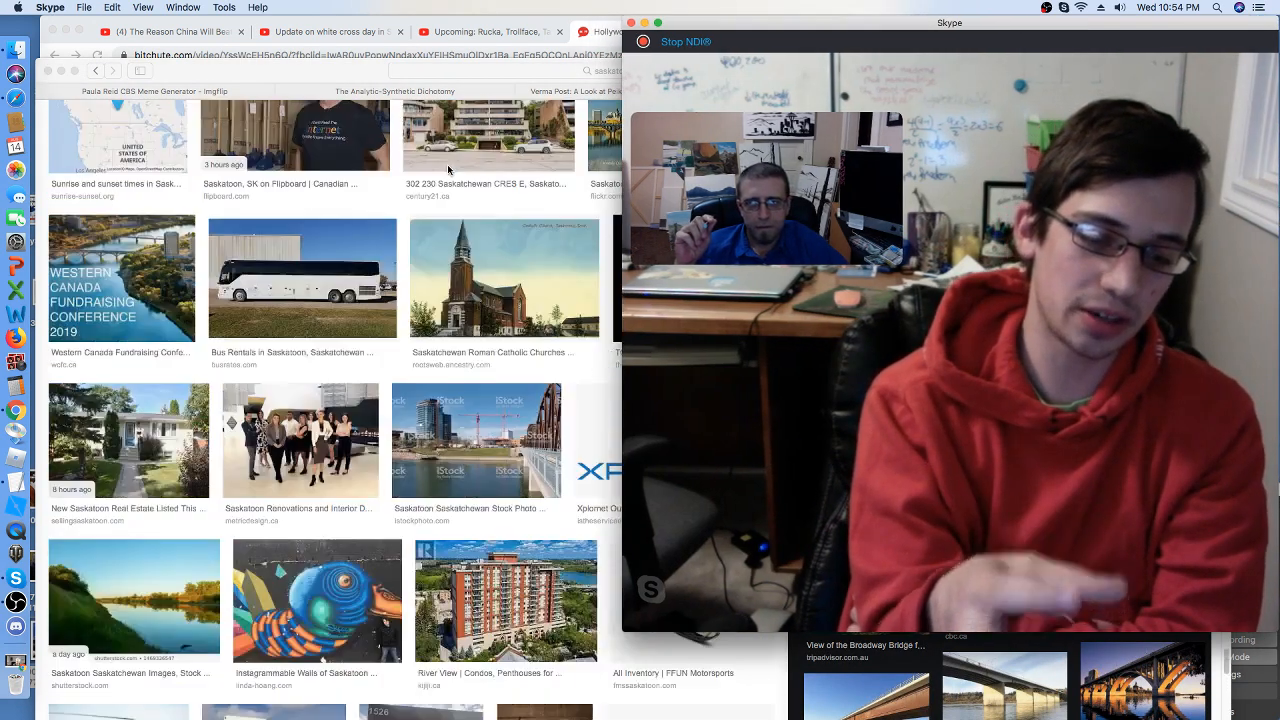
Scroll the Saskatoon image results past Related searches to more skyline and river photos
scroll("down", 3)
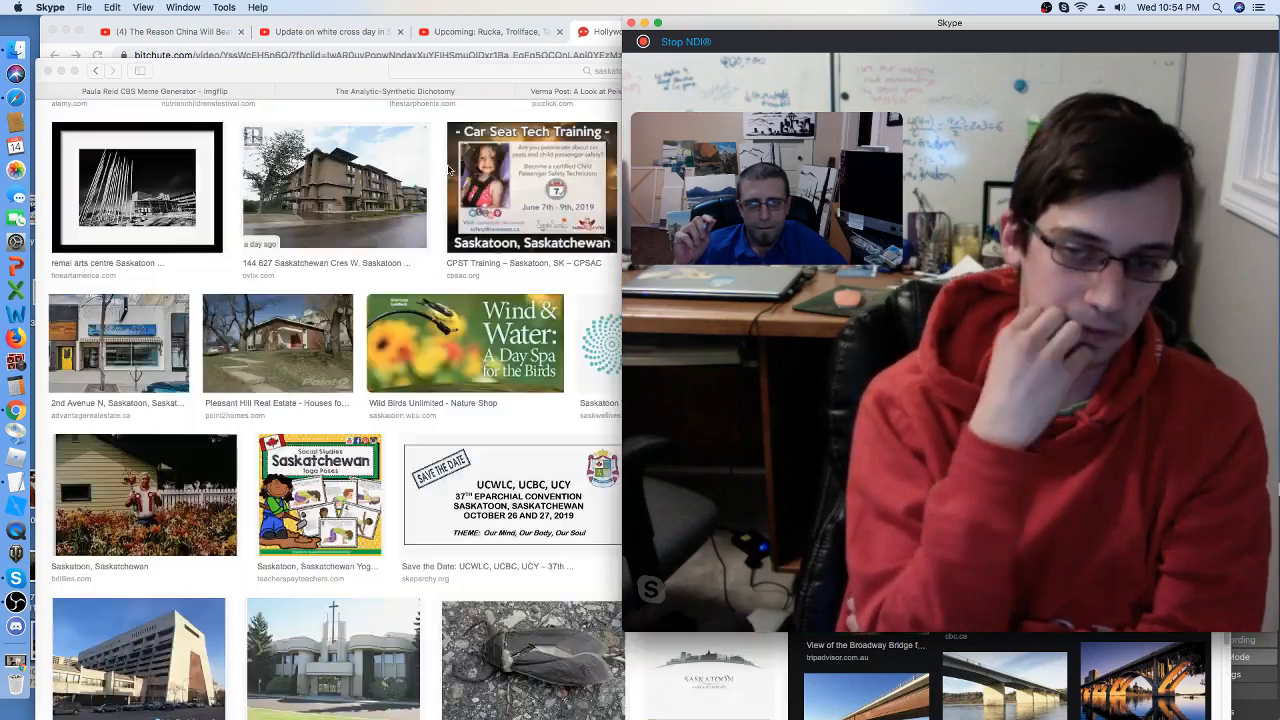
scroll("down", 3)
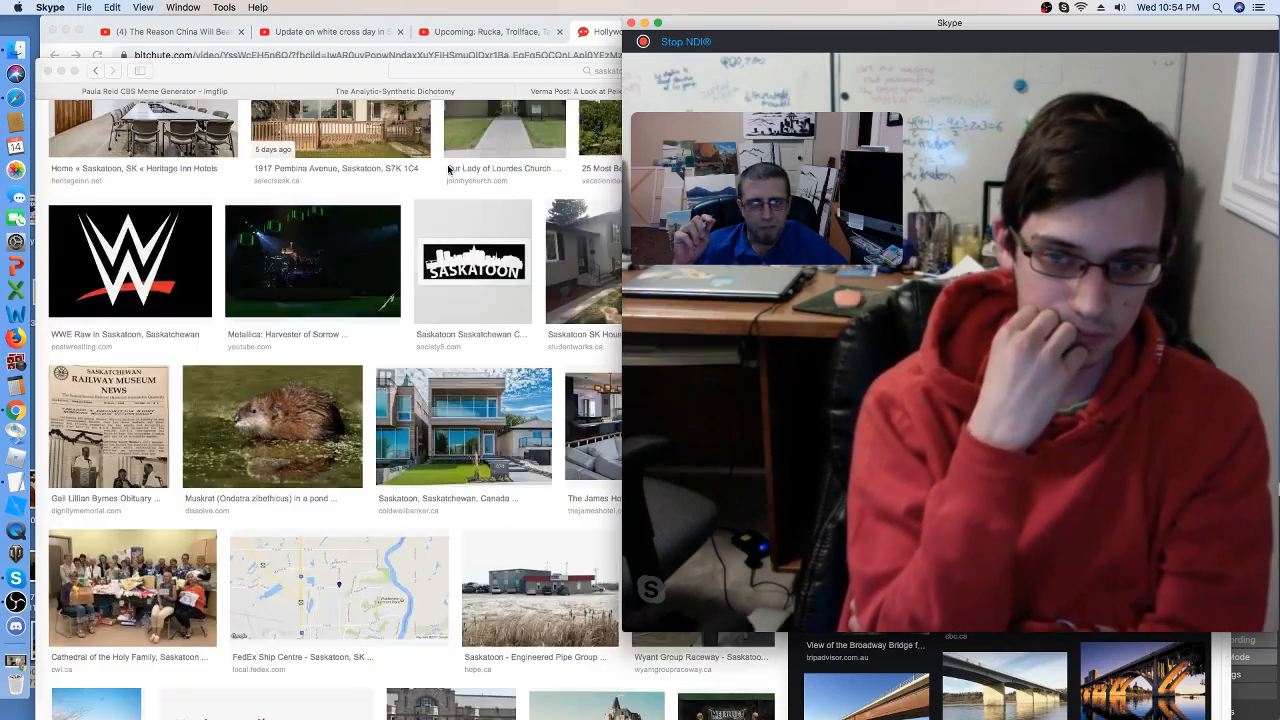
scroll("down", 3)
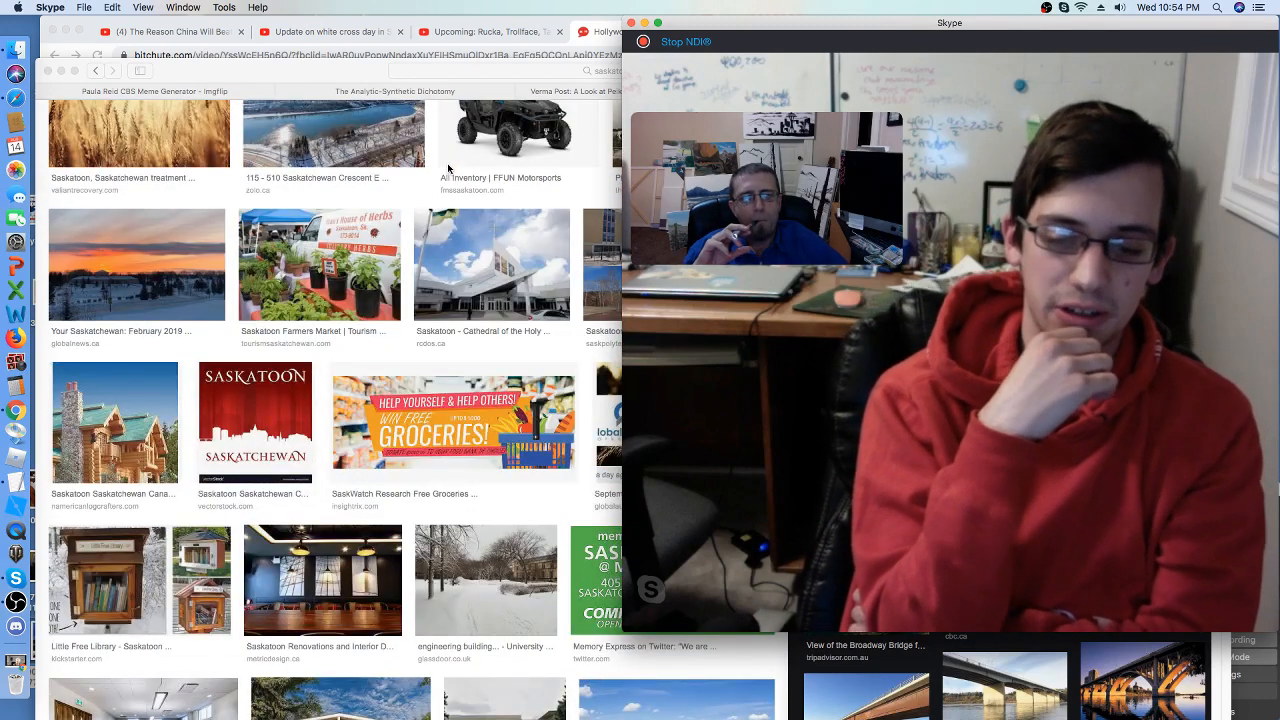
scroll("down", 3)
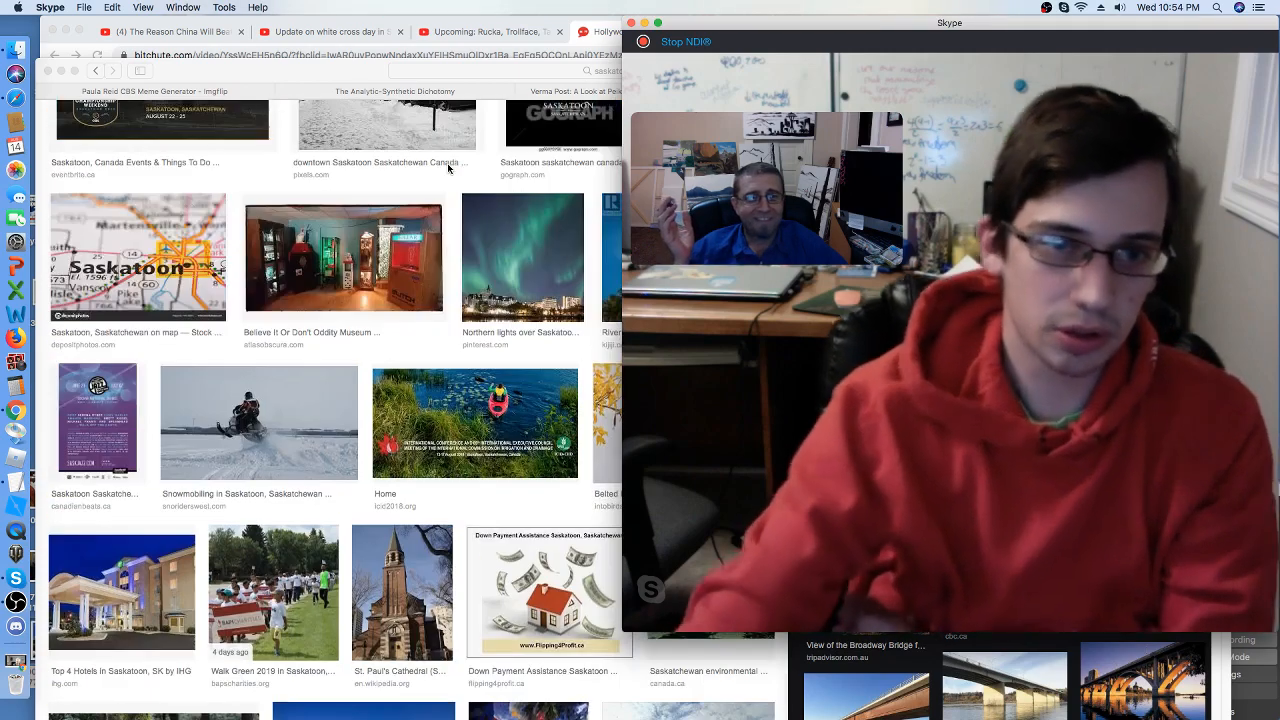
scroll("down", 3)
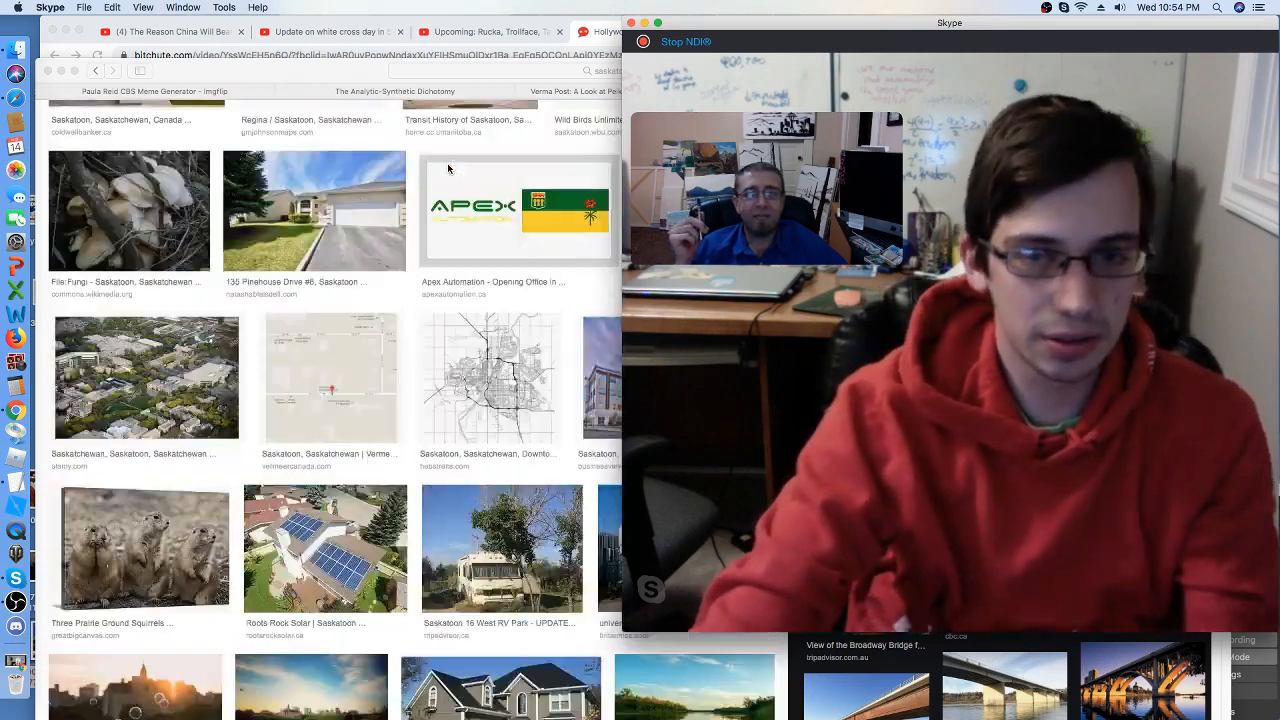
scroll("down", 3)
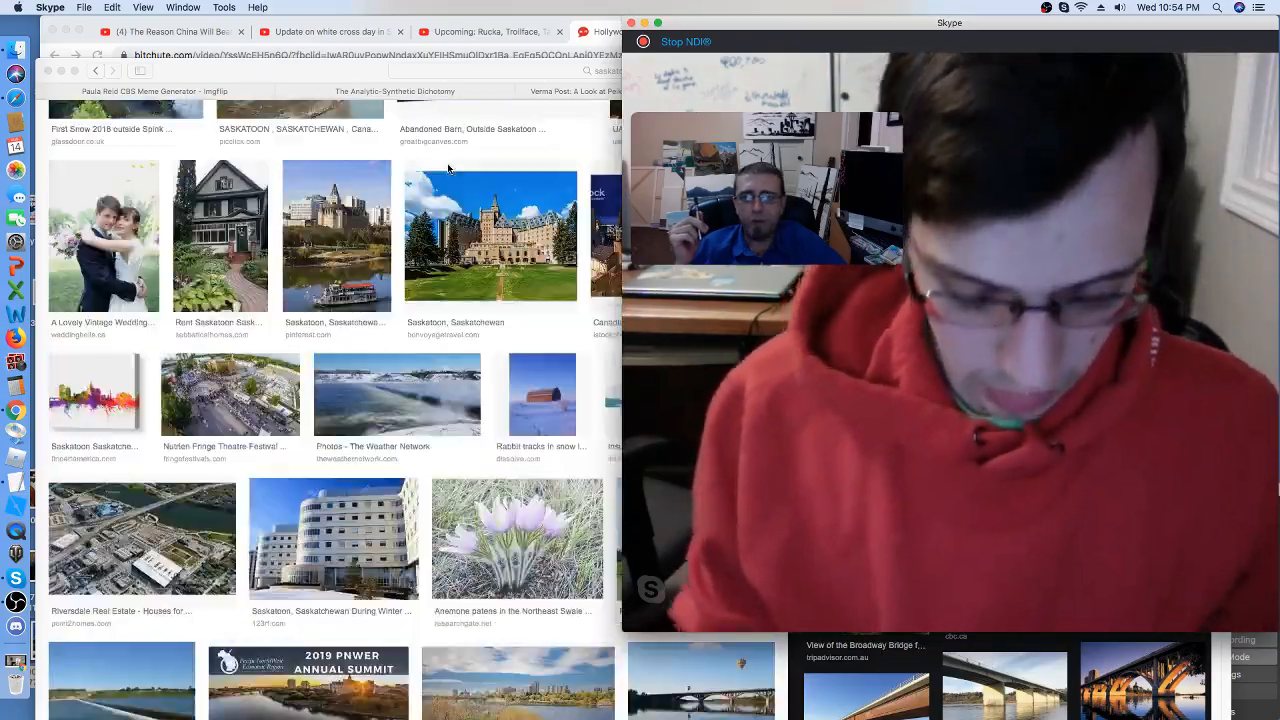
scroll("down", 3)
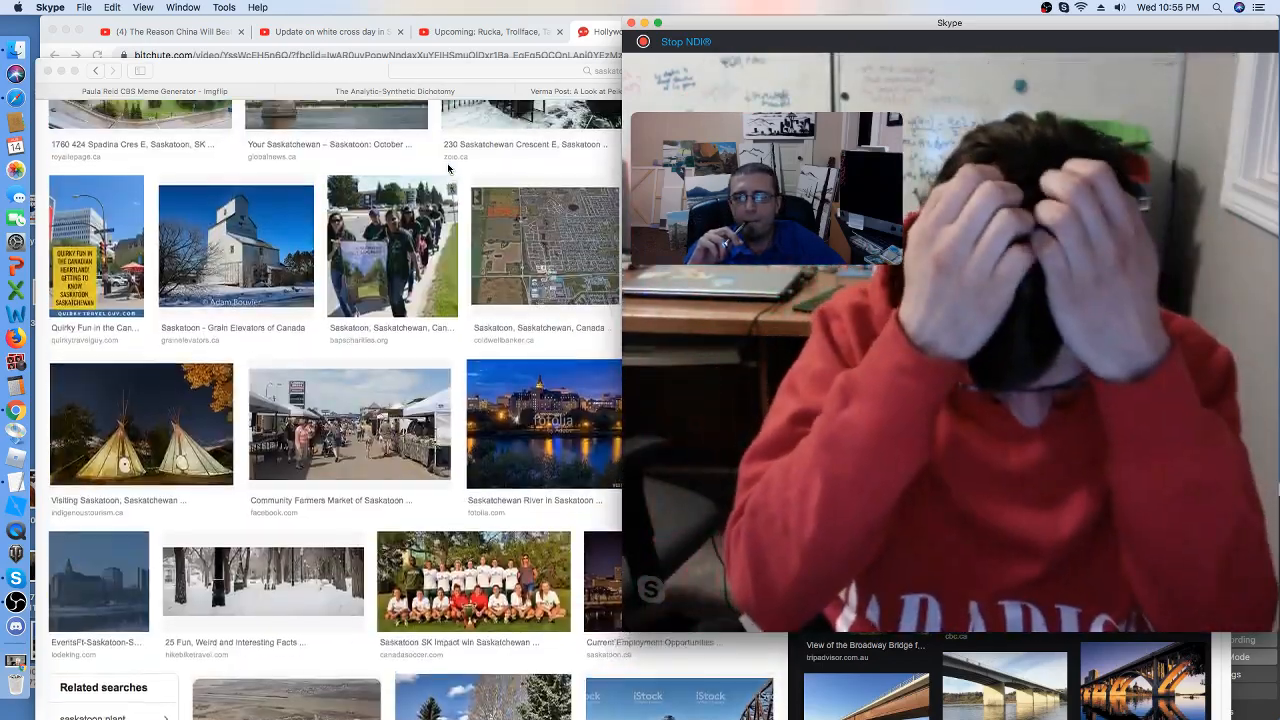
scroll("down", 3)
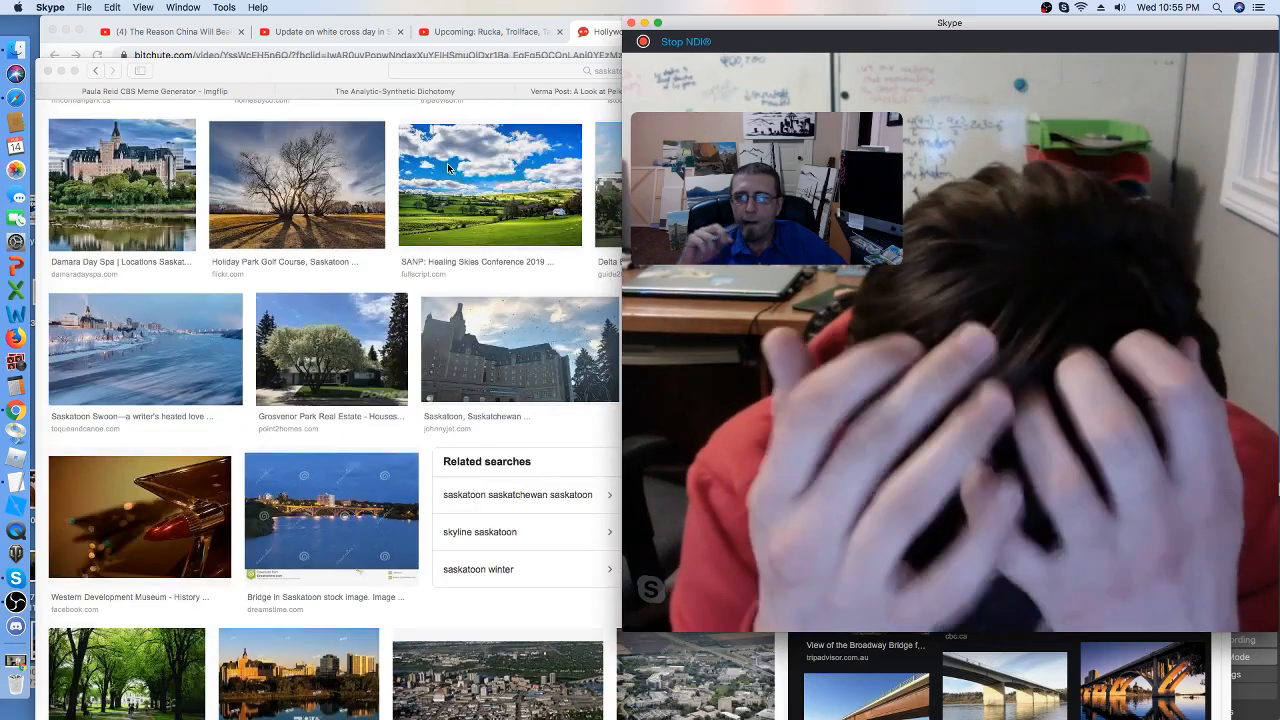
scroll("down", 3)
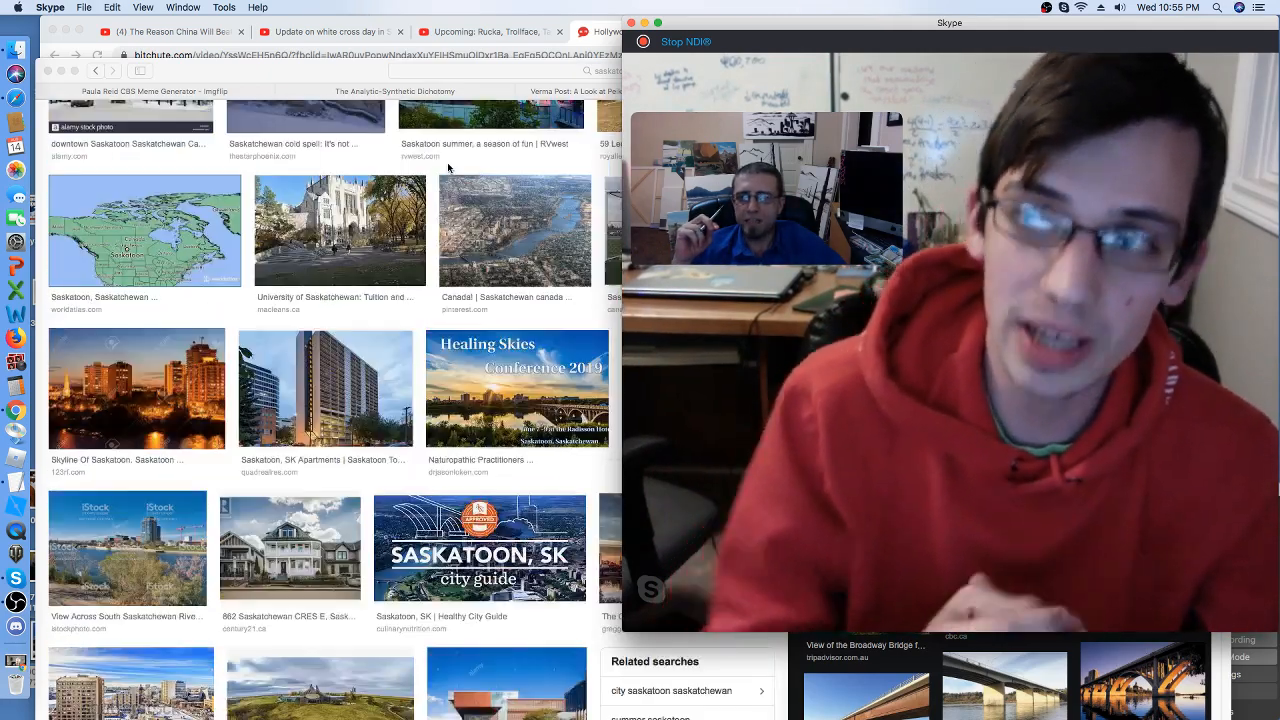
scroll("down", 3)
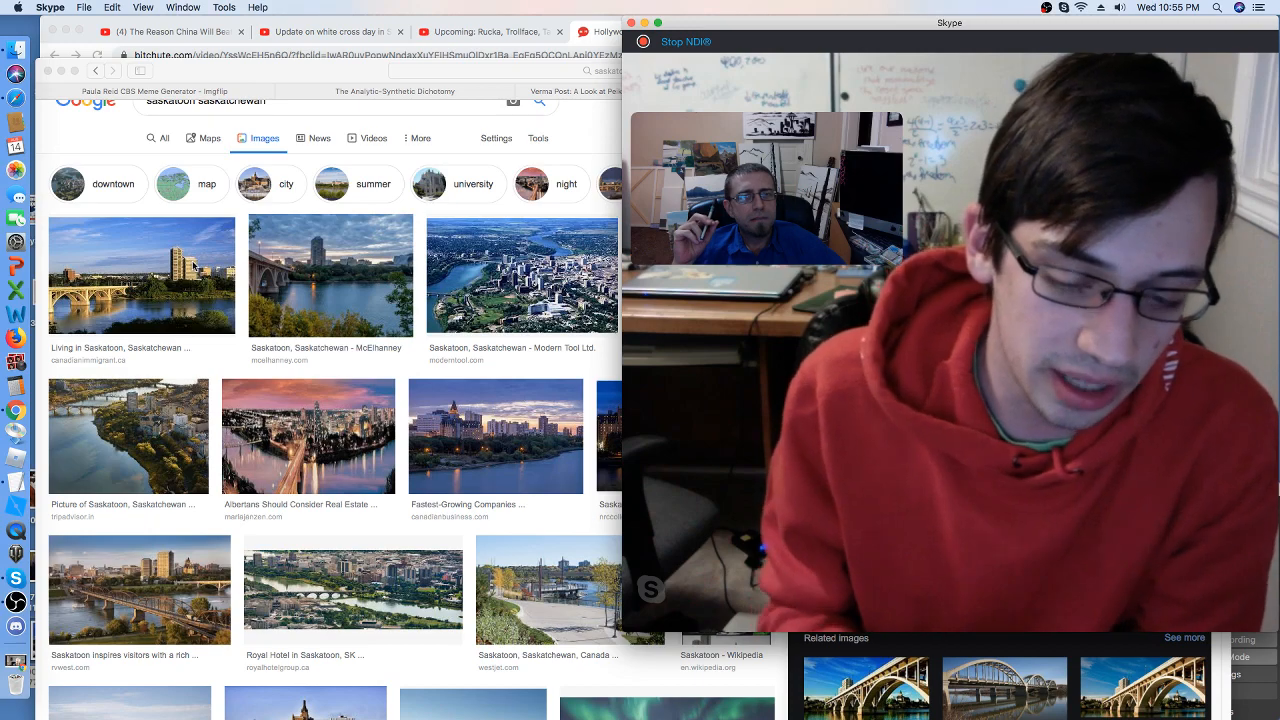
scroll("down", 3)
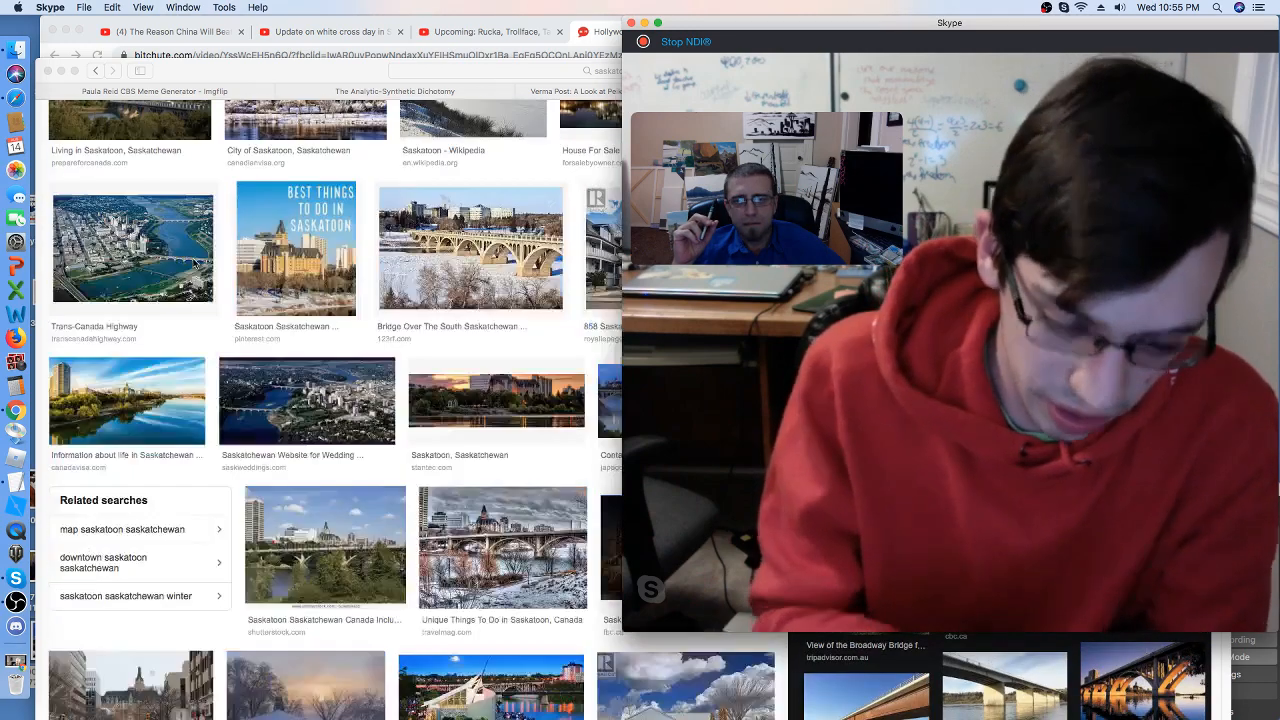
scroll("down", 3)
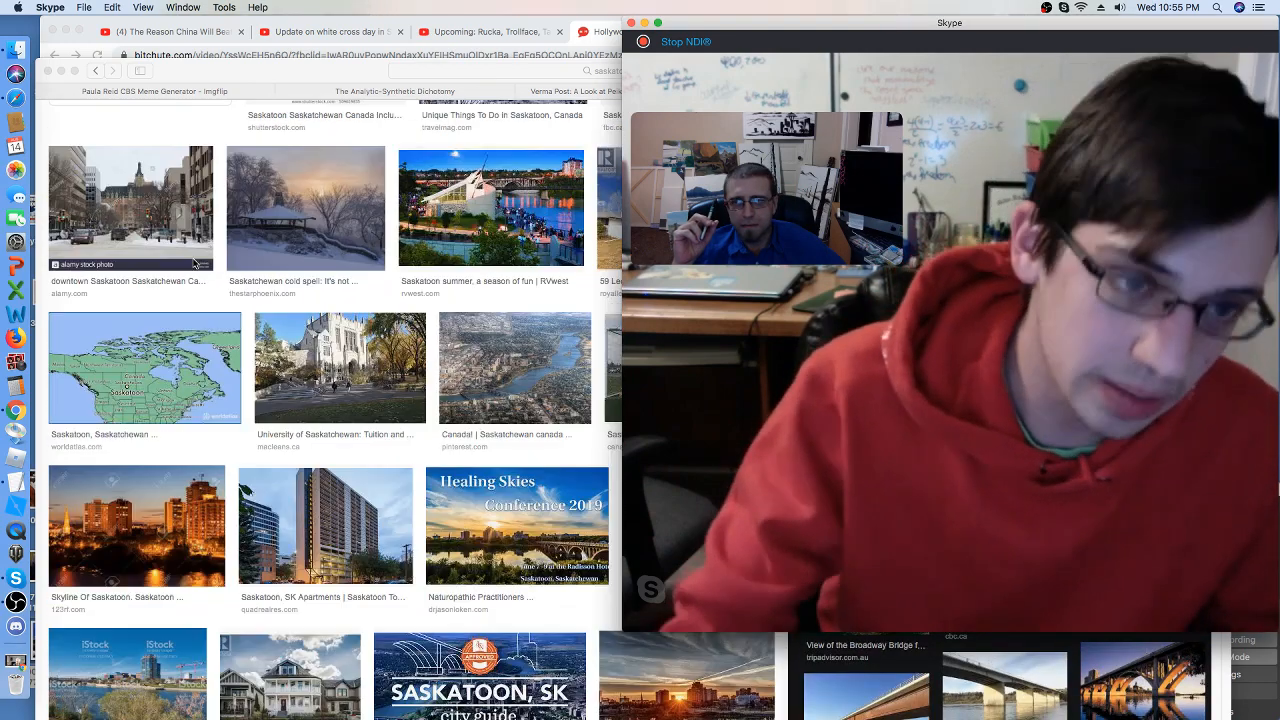
scroll("down", 3)
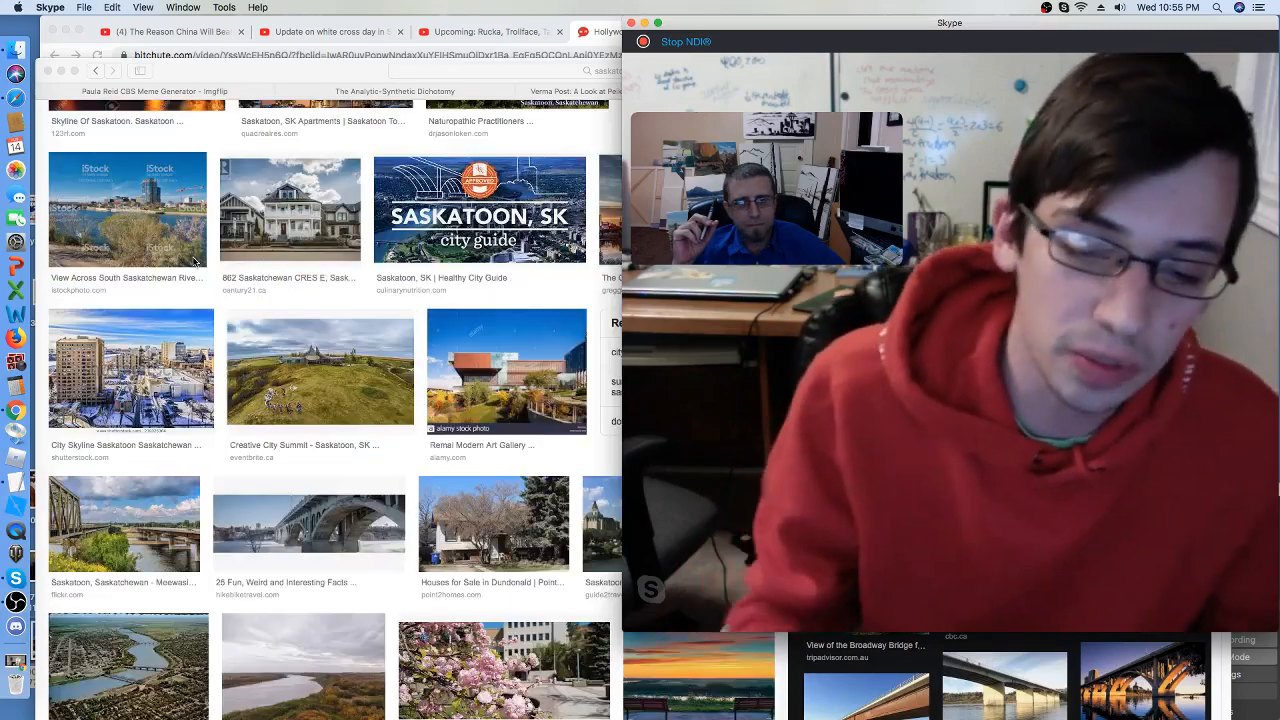
scroll("down", 3)
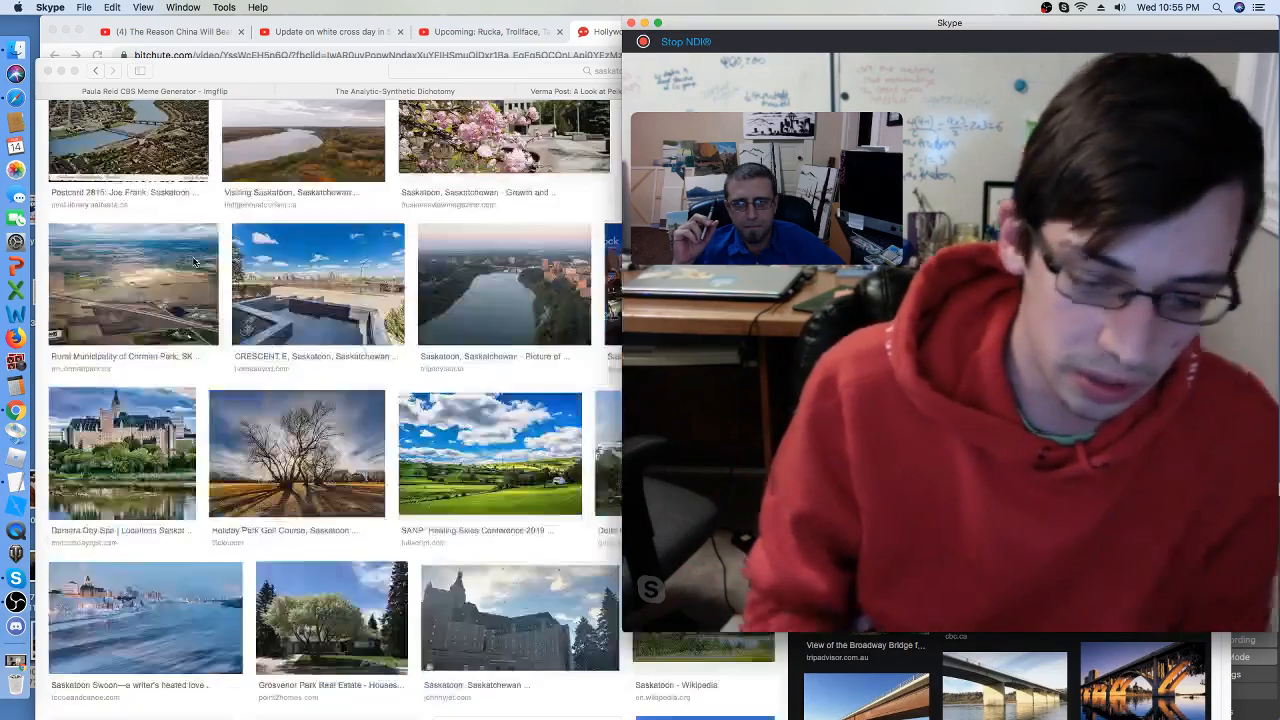
scroll("down", 3)
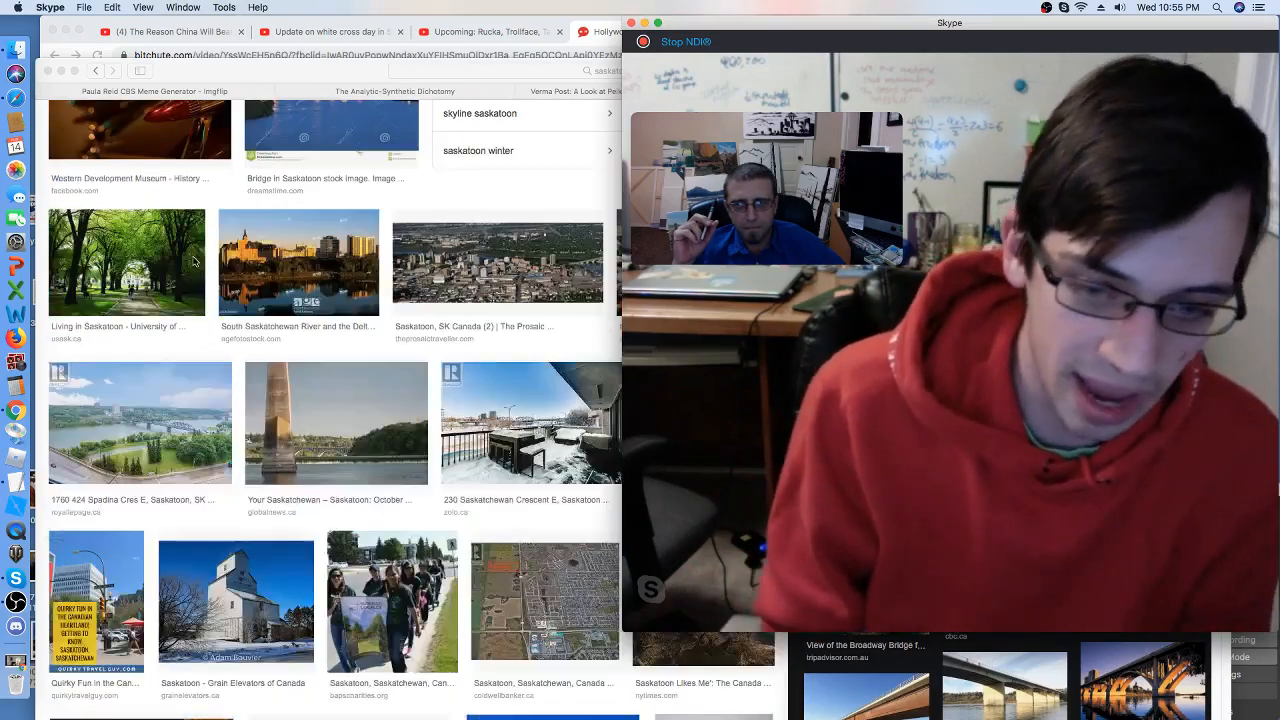
scroll("down", 3)
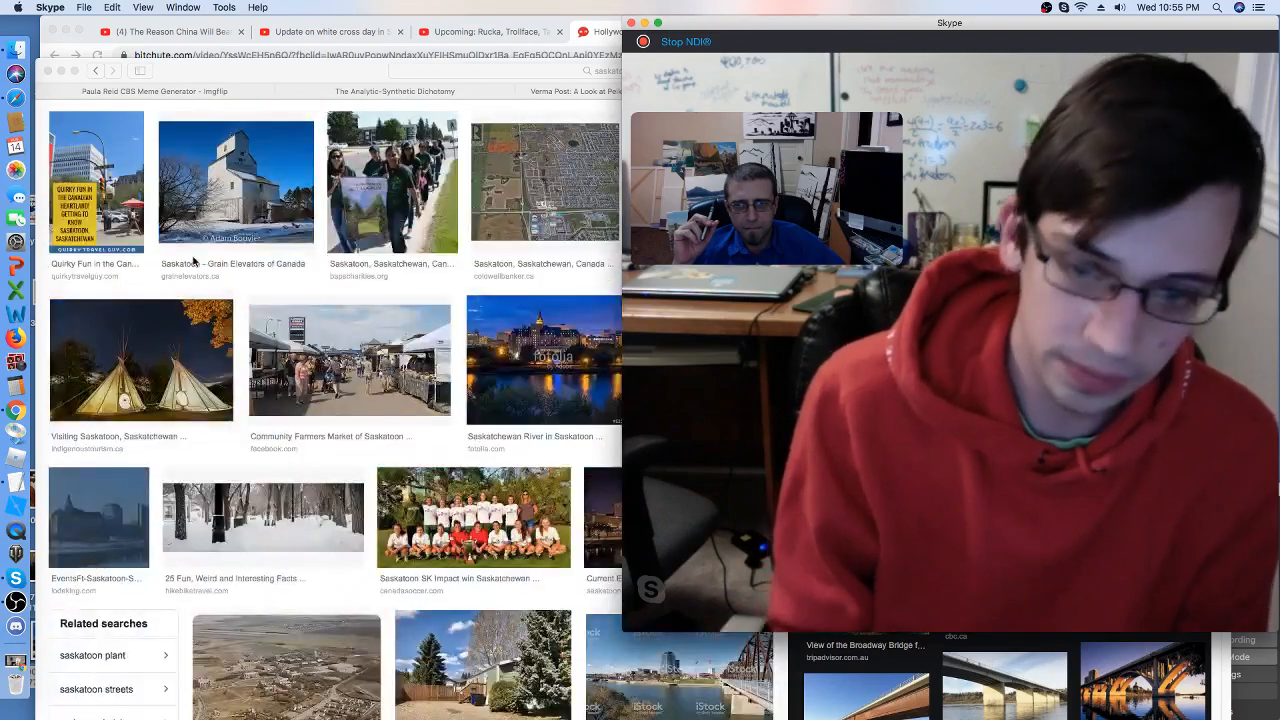
scroll("down", 3)
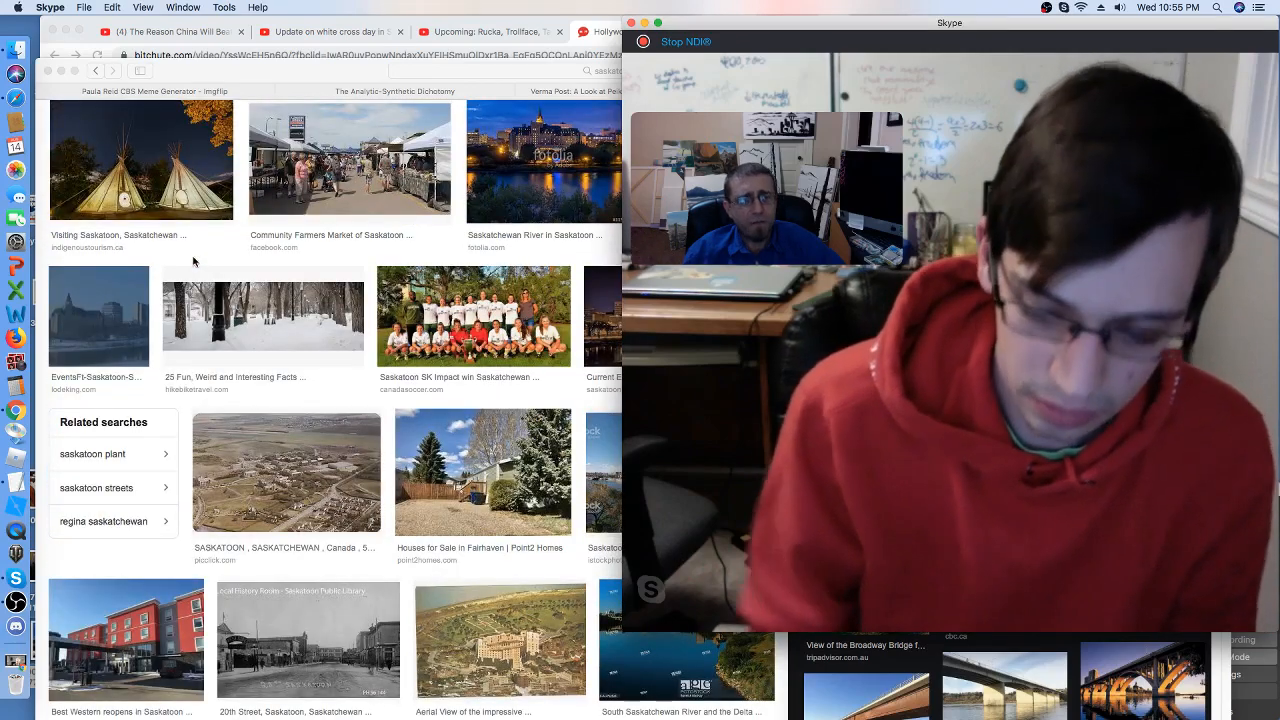
scroll("down", 3)
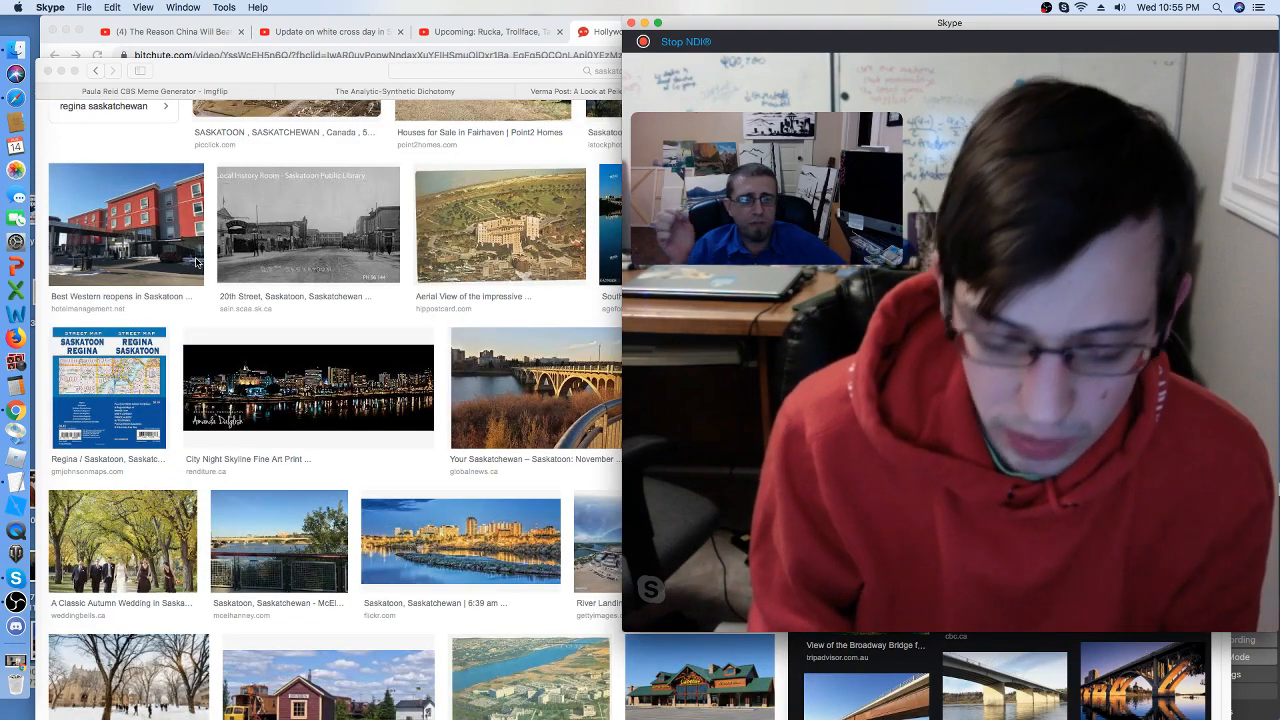
scroll("down", 3)
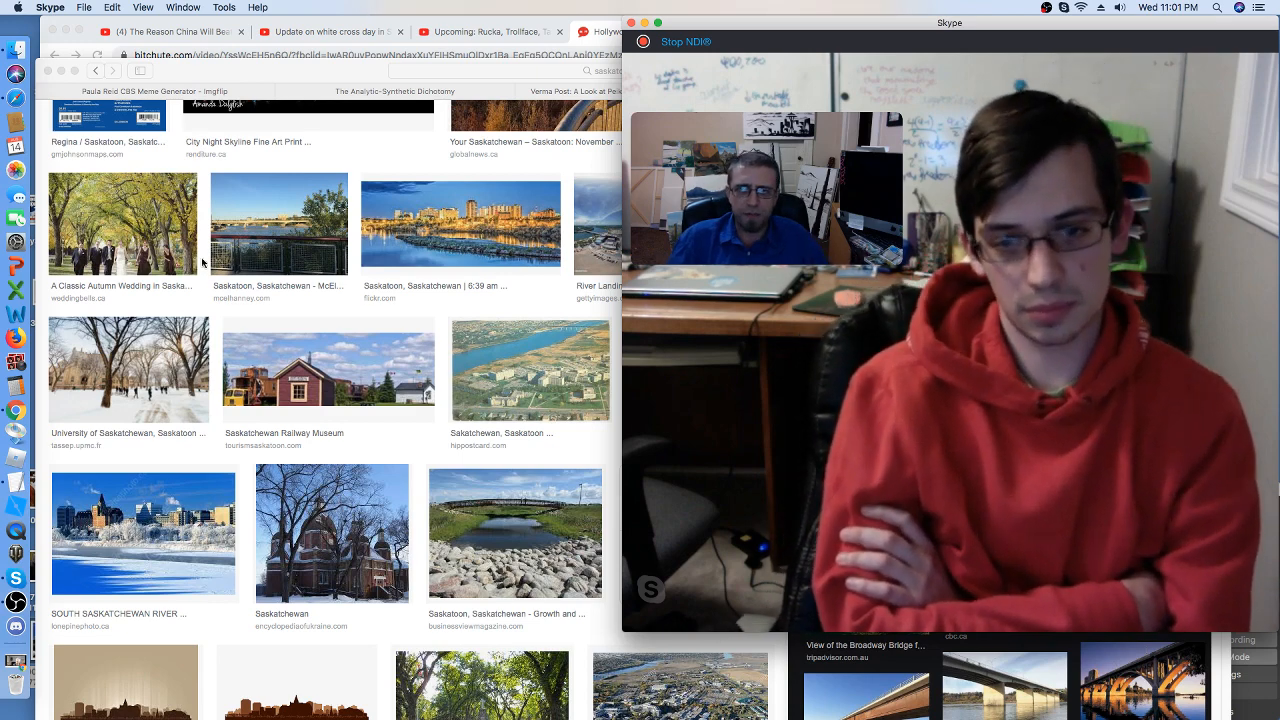
Scroll down to later Saskatoon image results while the Skype call continues
scroll("down", 3)
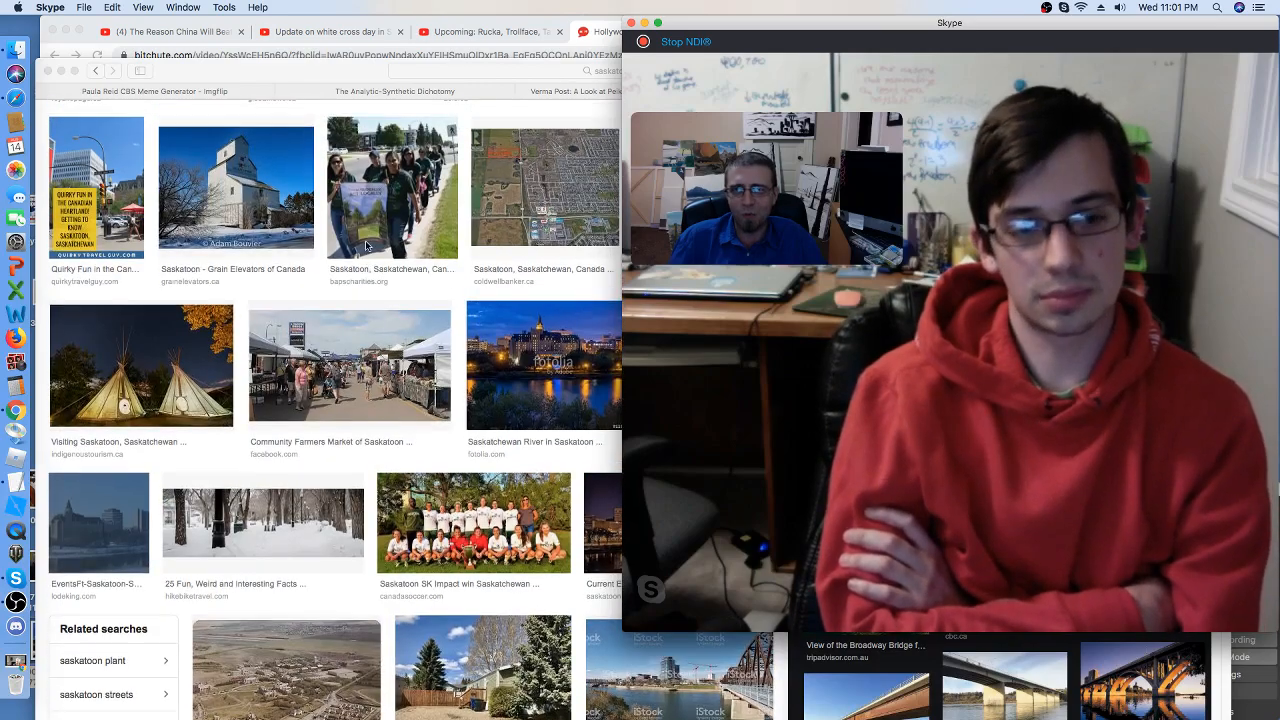
scroll("down", 3)
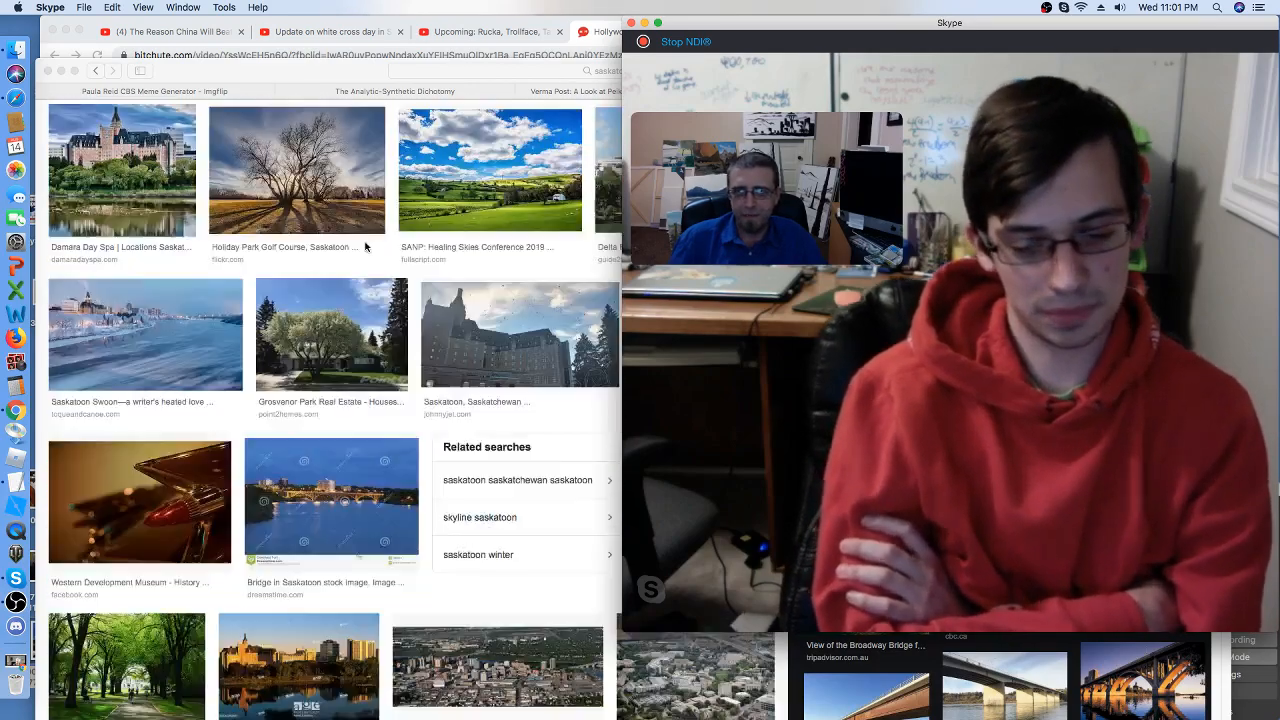
scroll("down", 3)
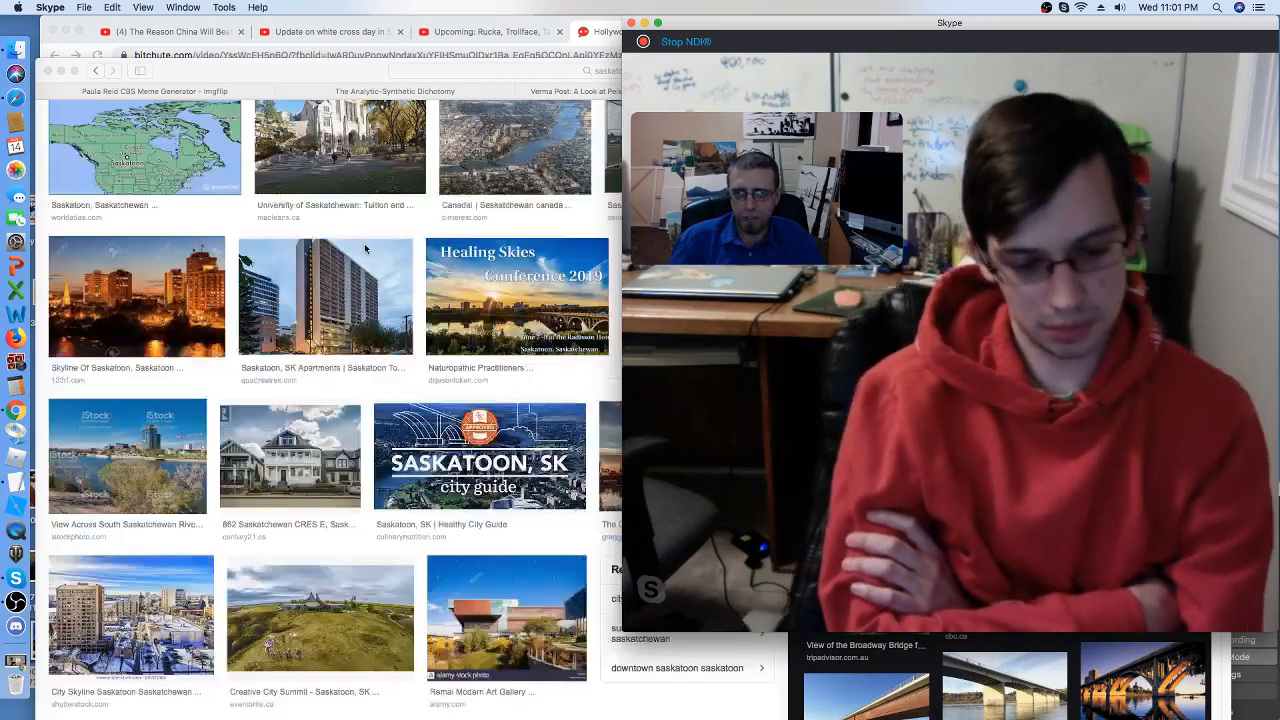
scroll("down", 3)
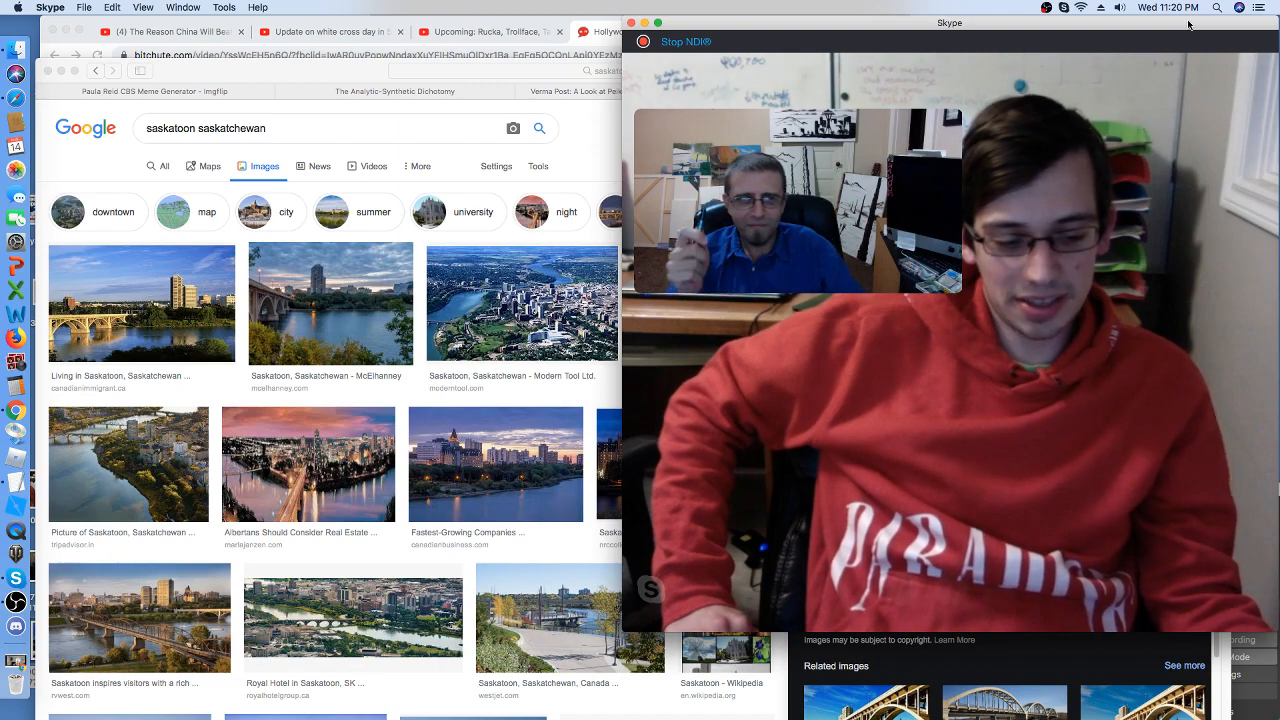
Scroll past the Related searches boxes to the Remai Modern Art Gallery and trails map row
scroll("down", 3)
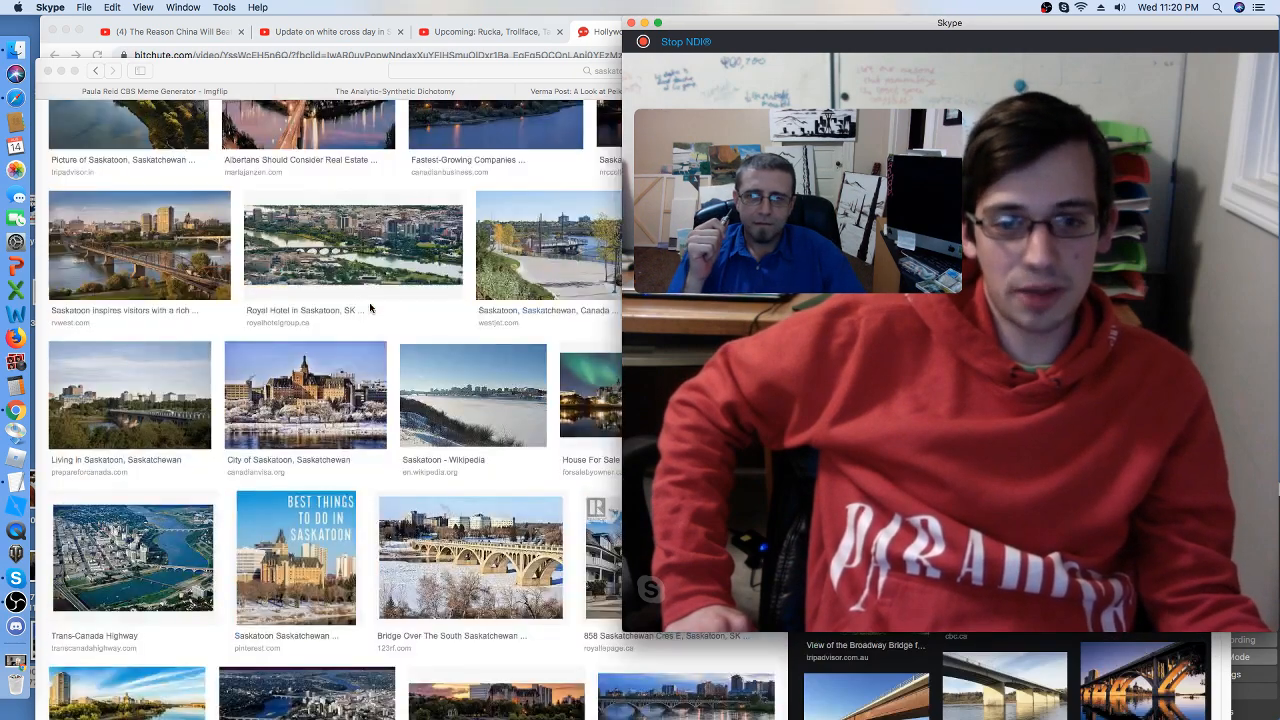
scroll("down", 3)
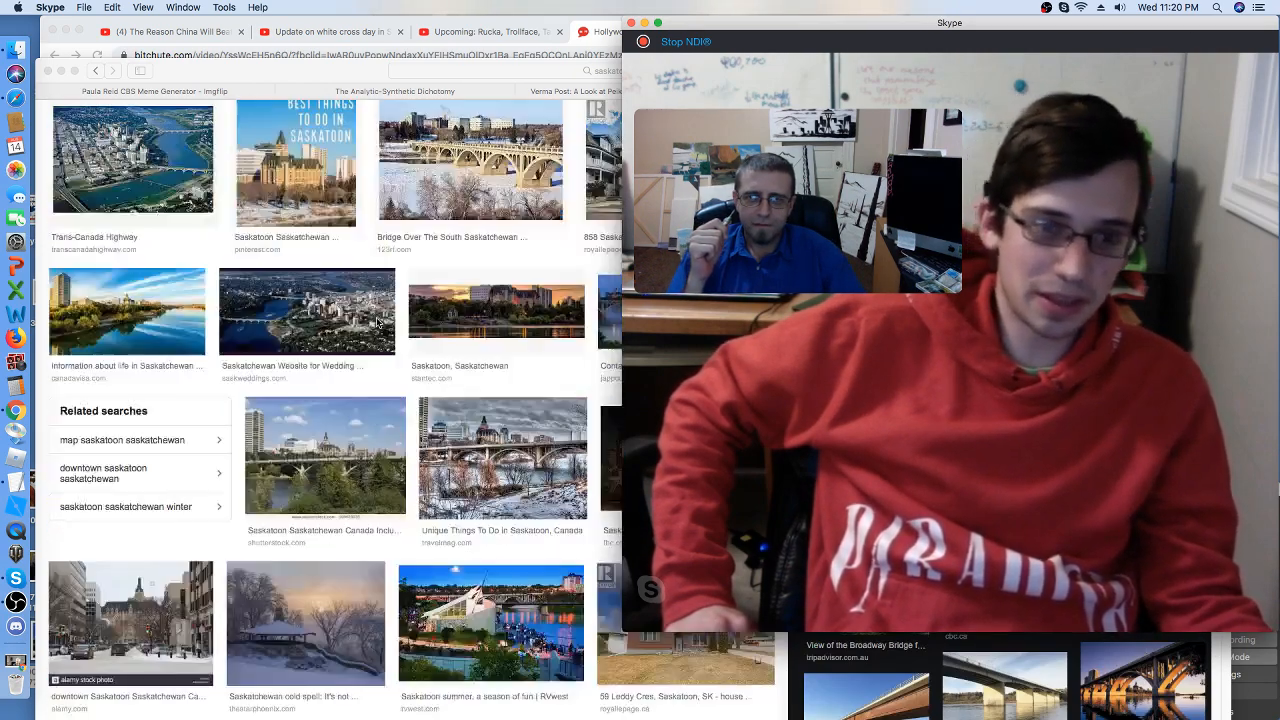
scroll("down", 3)
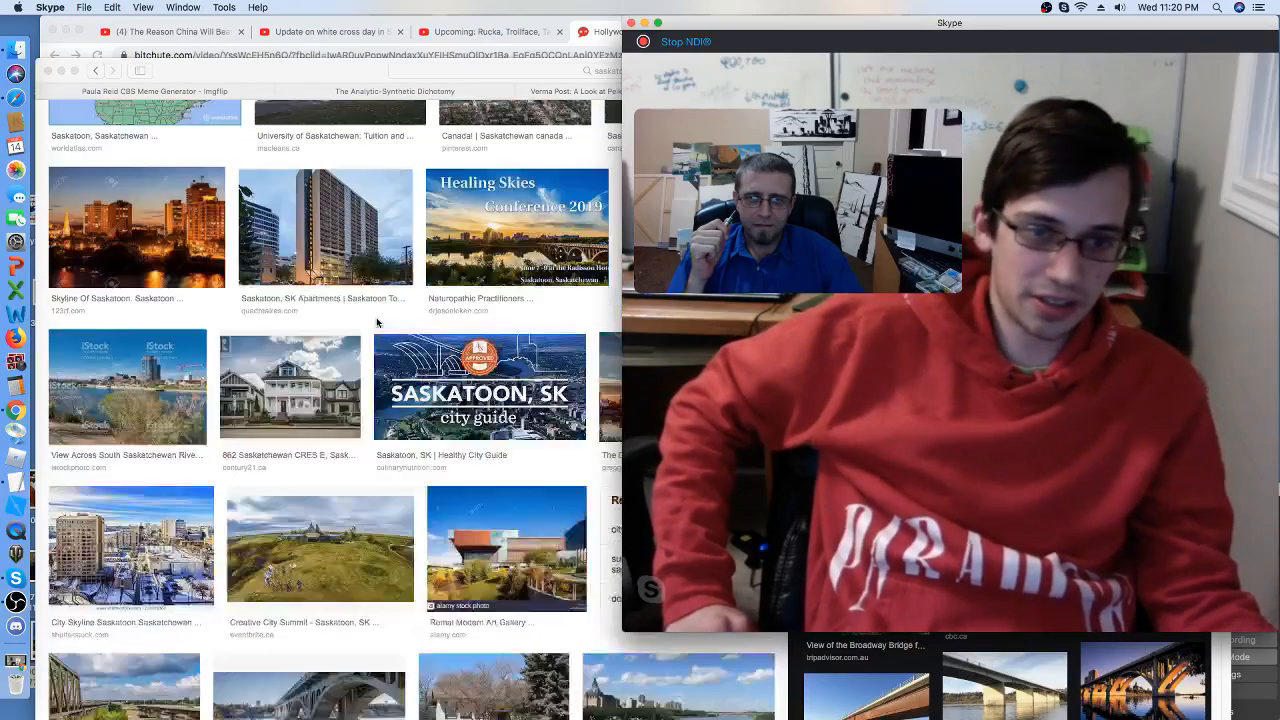
scroll("down", 3)
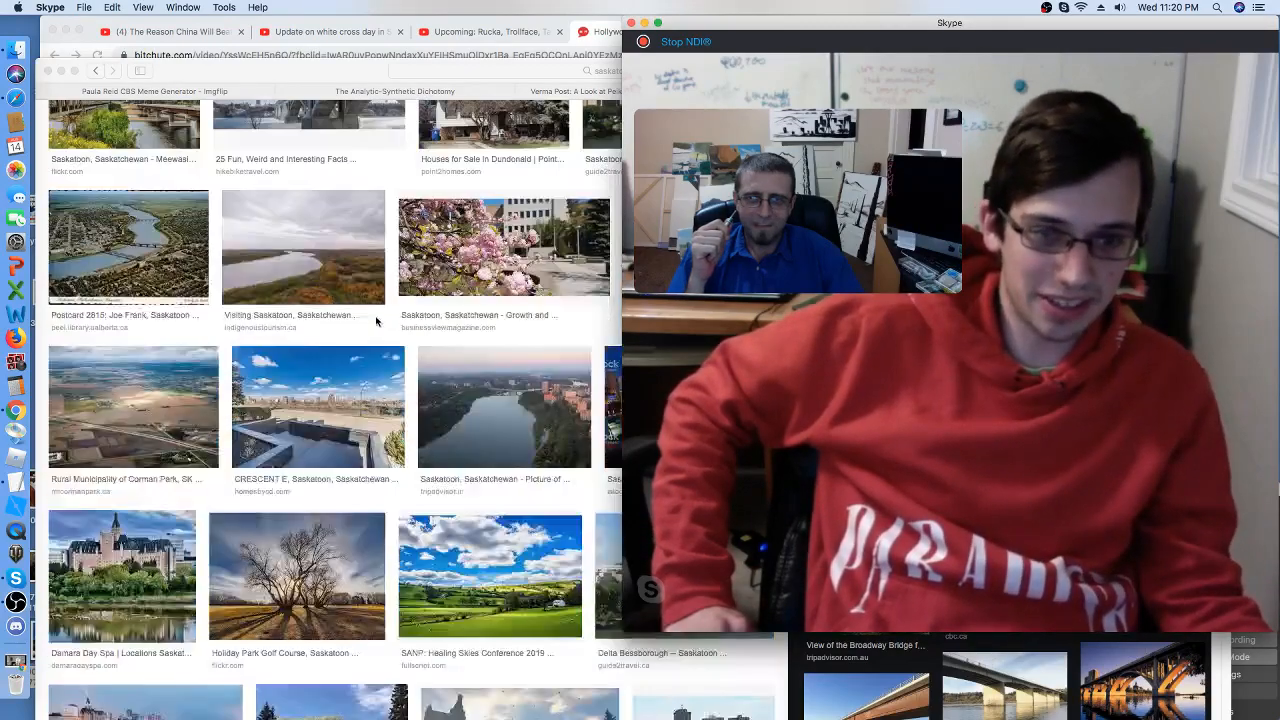
scroll("down", 3)
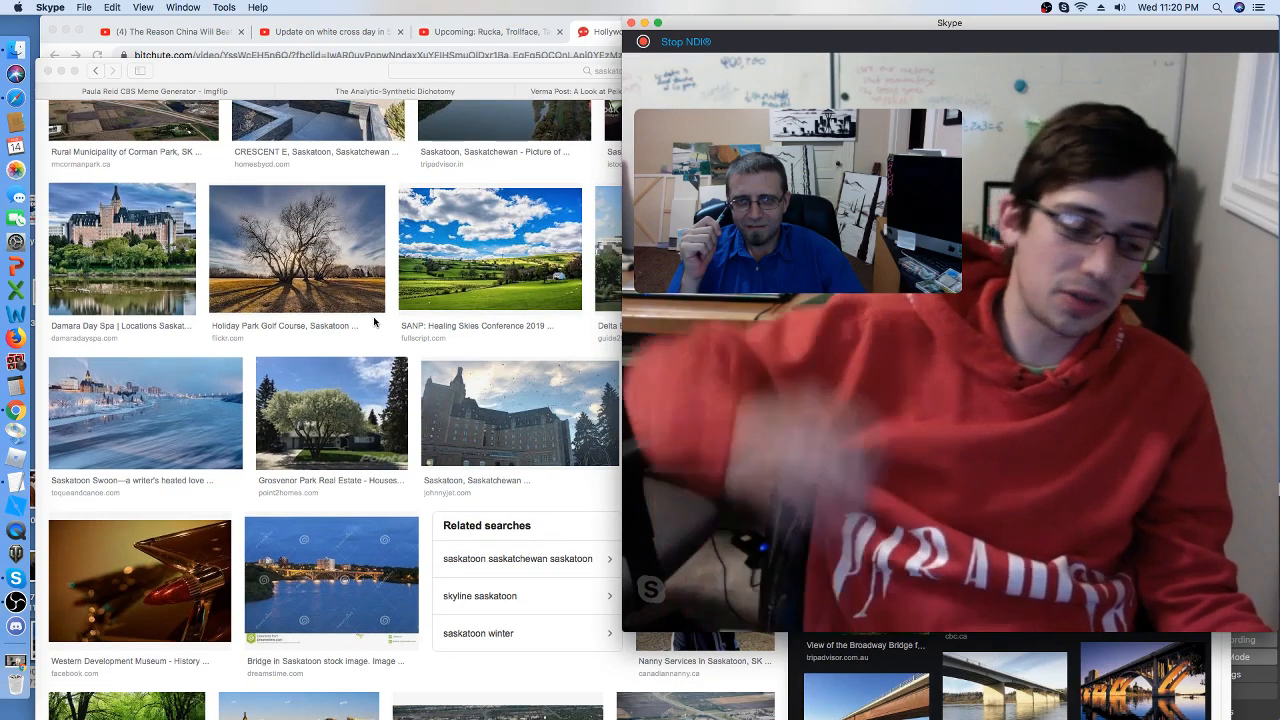
scroll("down", 3)
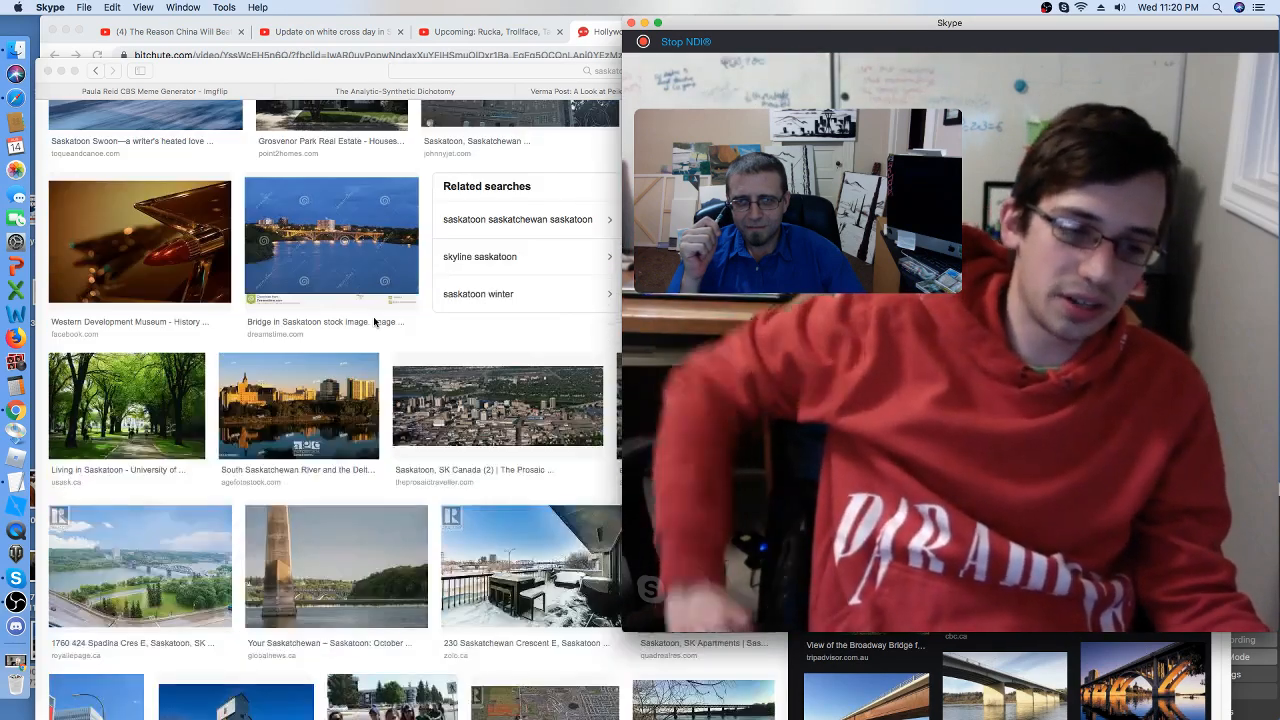
scroll("down", 3)
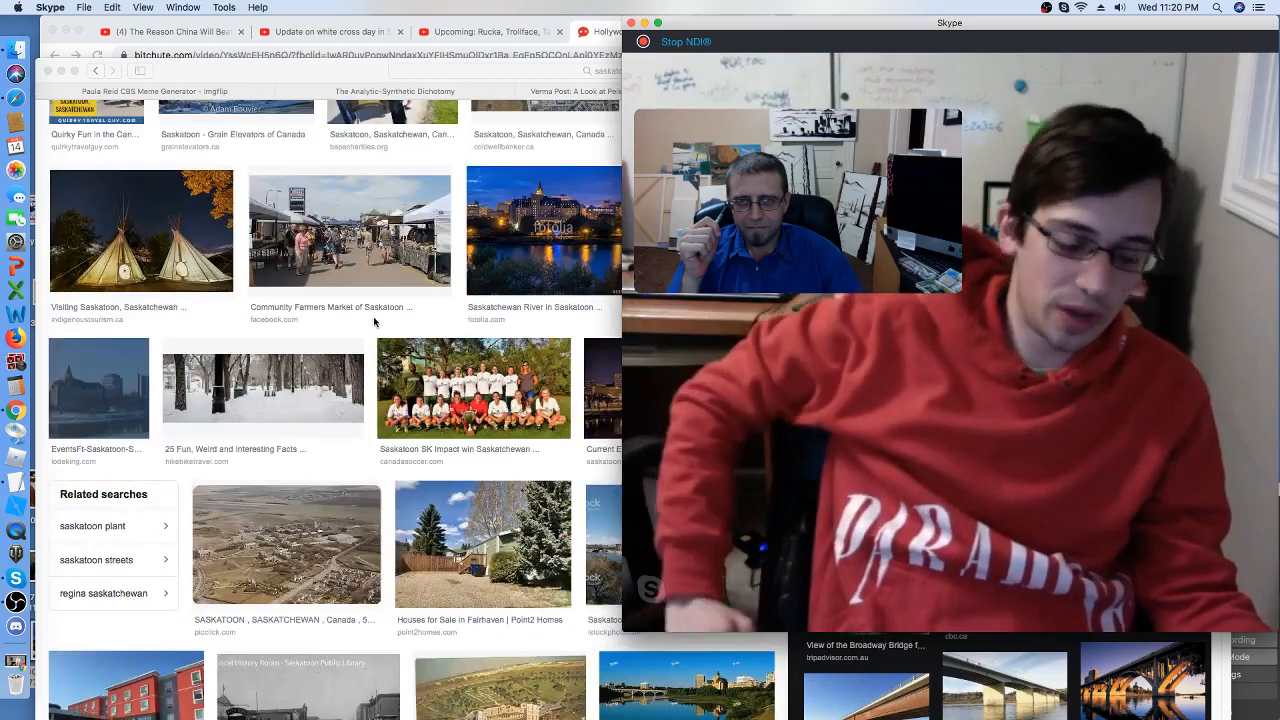
scroll("down", 3)
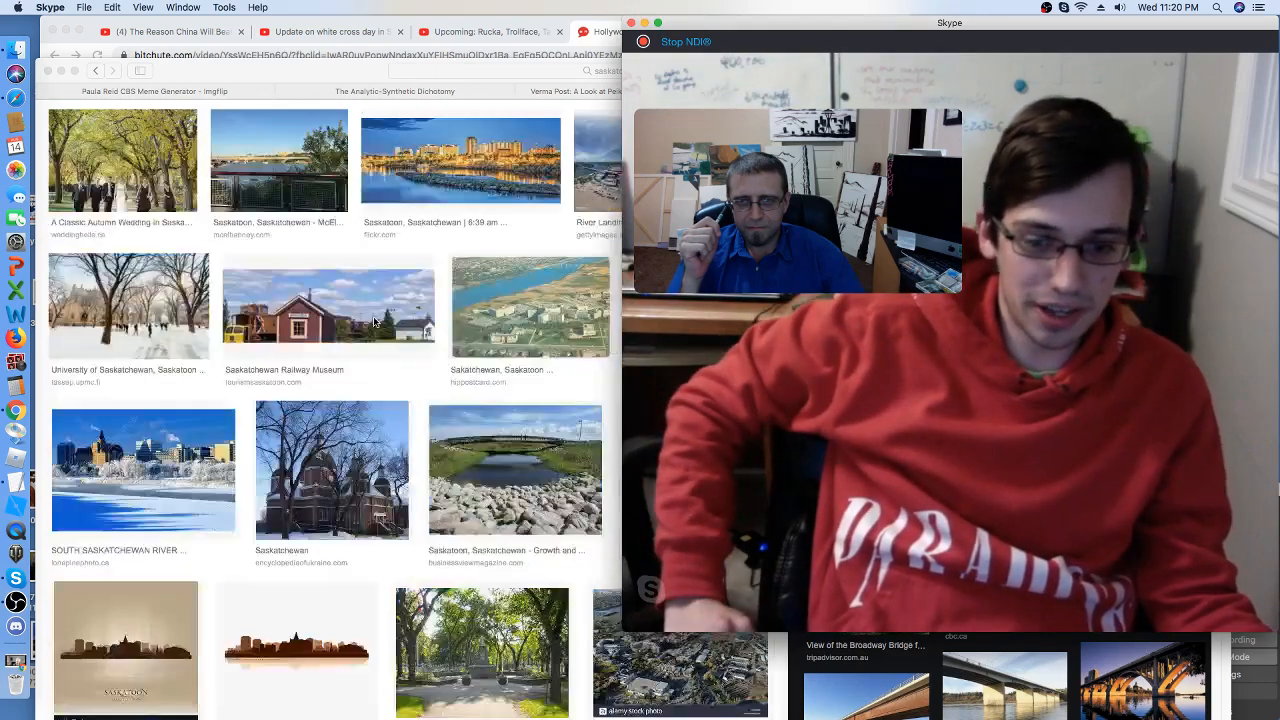
scroll("down", 3)
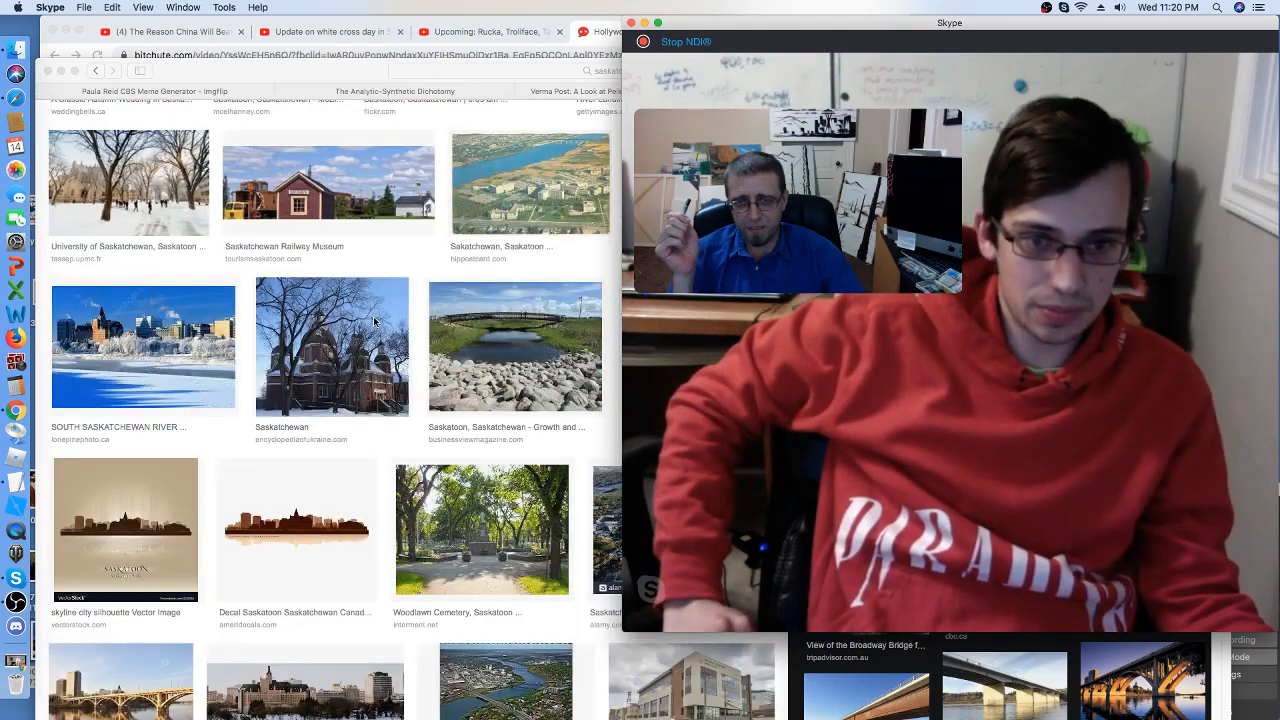
scroll("down", 3)
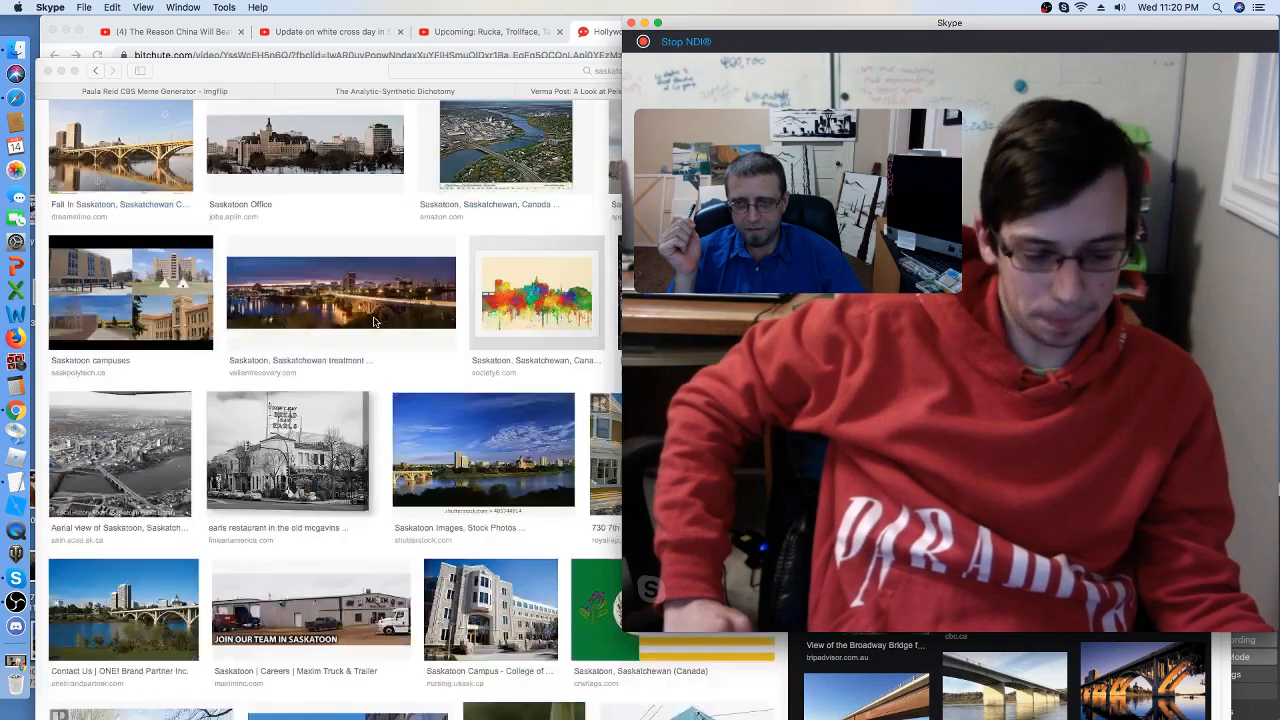
scroll("down", 3)
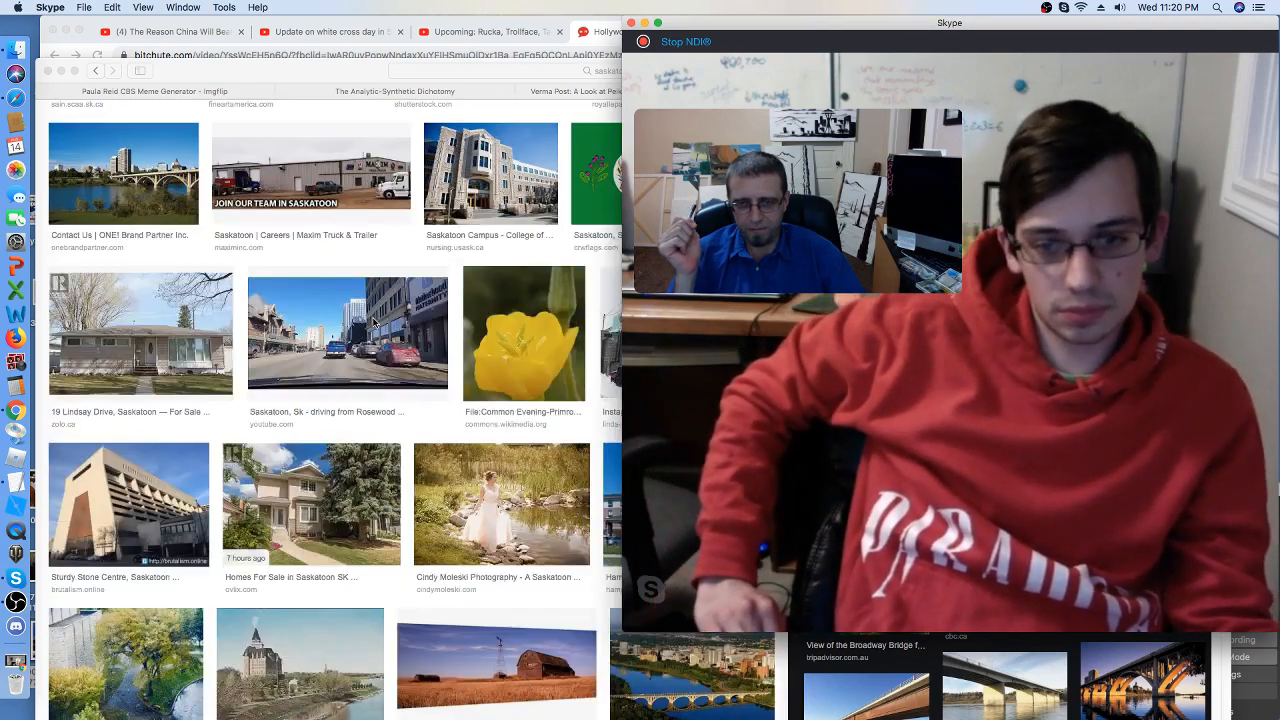
scroll("down", 3)
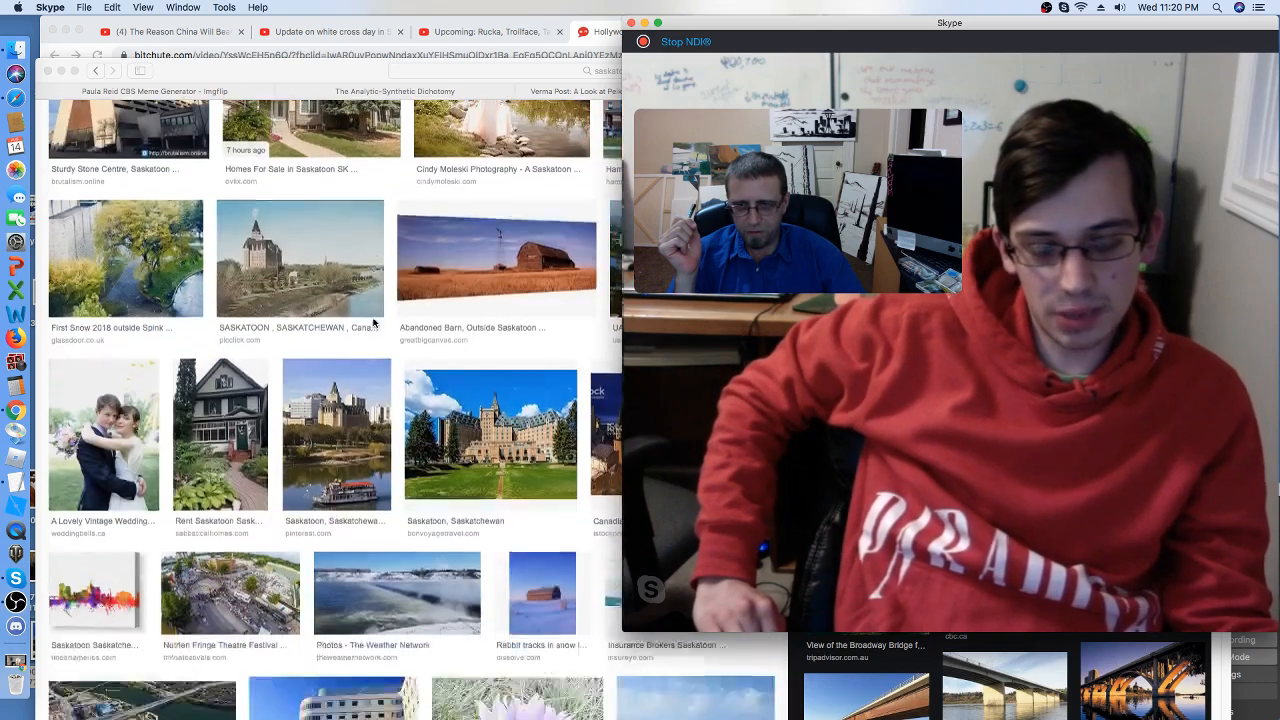
scroll("down", 3)
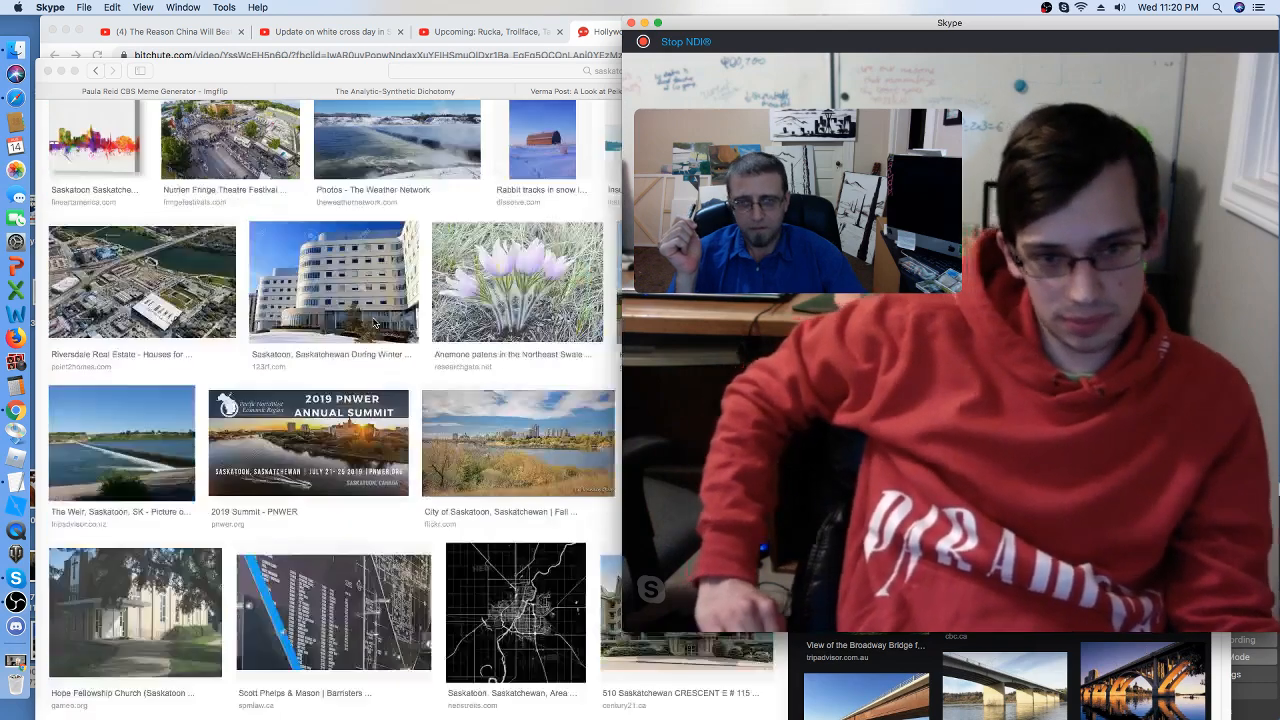
scroll("down", 3)
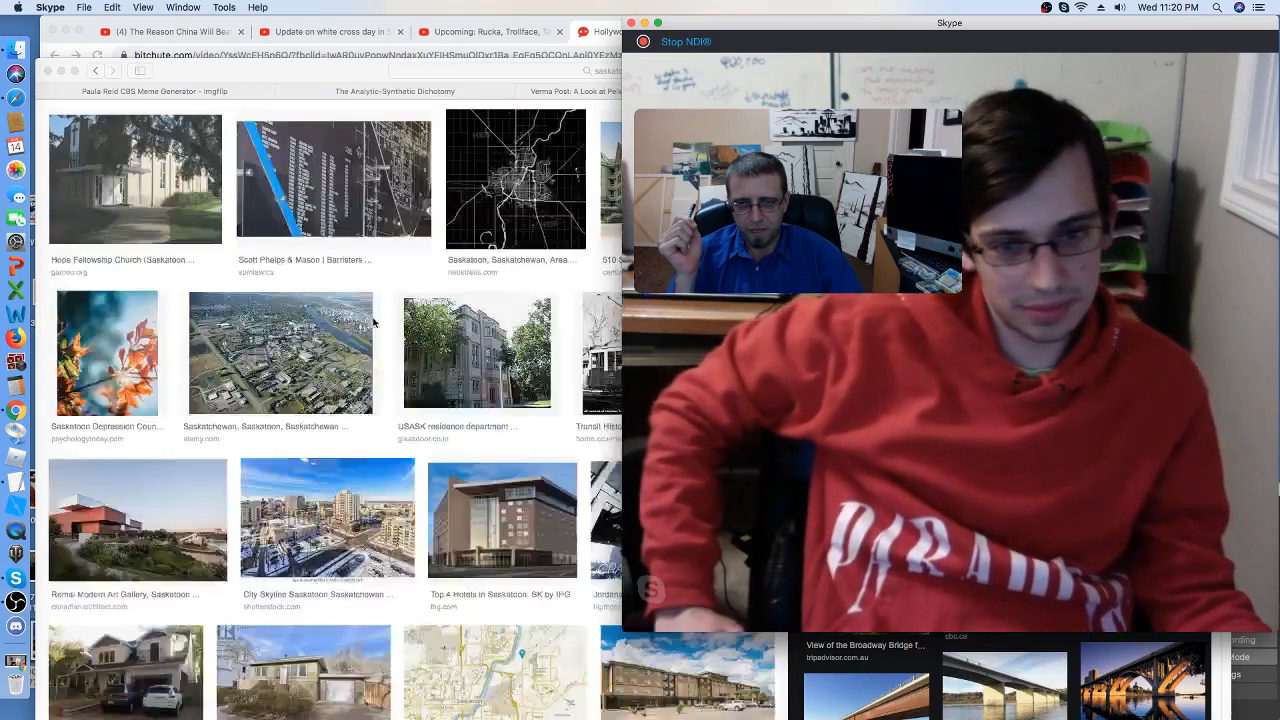
scroll("down", 3)
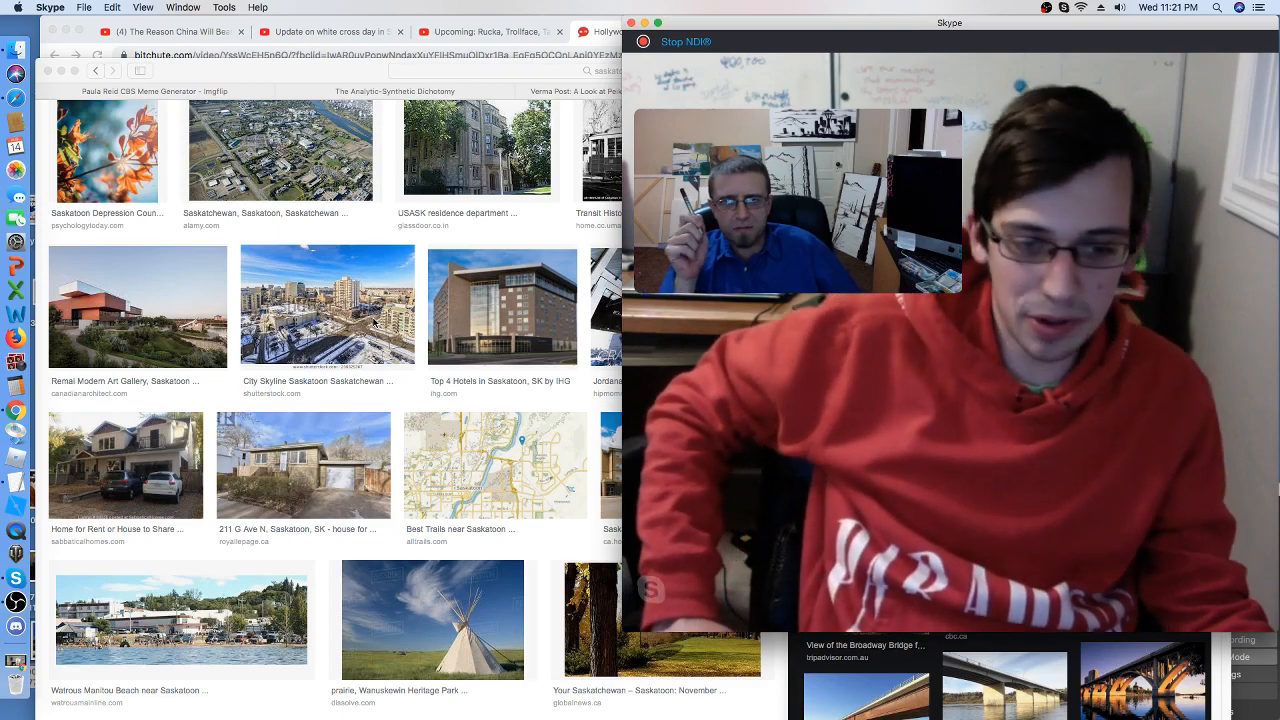
Scroll down one row to the Watrous Manitou Beach and Wanuskewin Heritage Park pictures
scroll("down", 3)
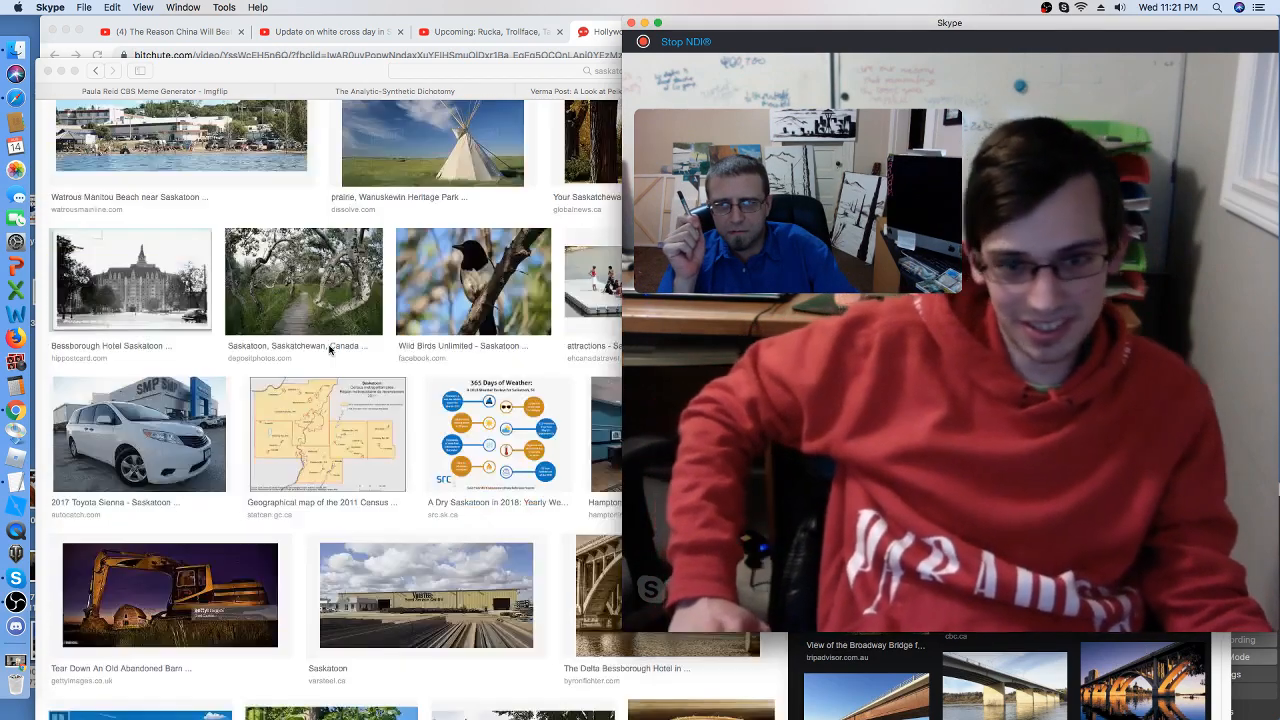
Scroll further down the Saskatoon Saskatchewan image results
scroll("down", 3)
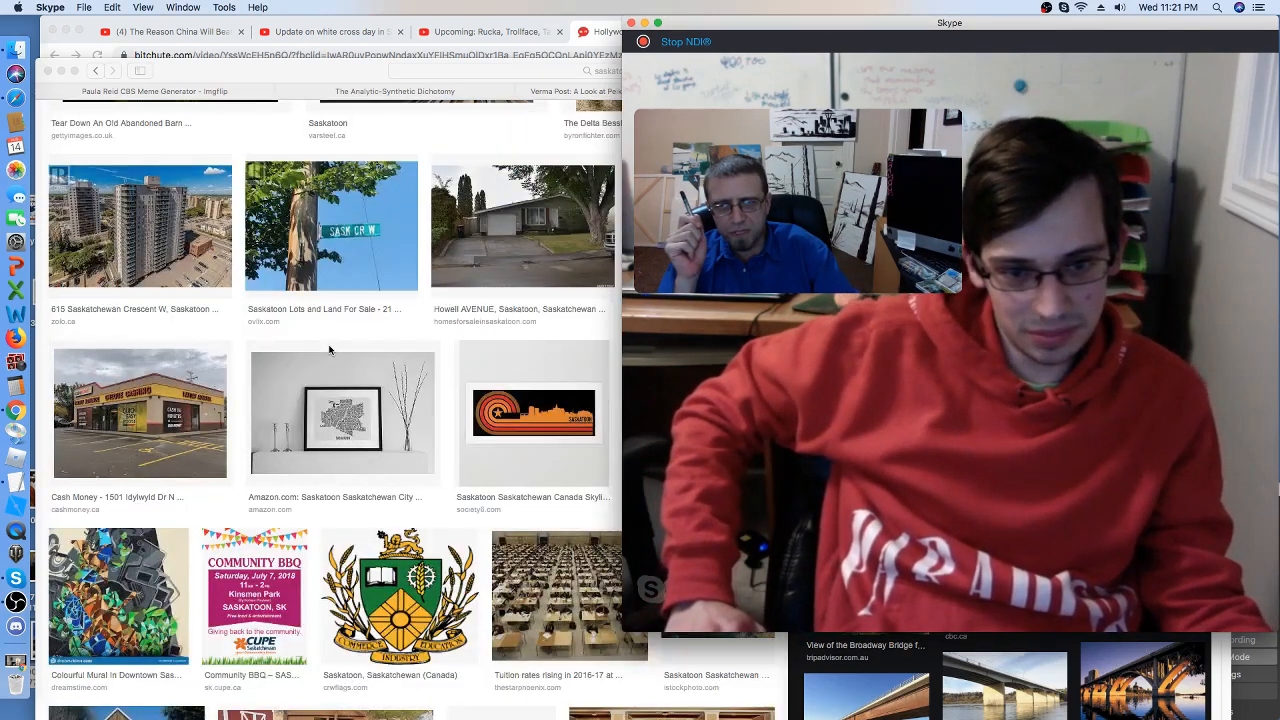
scroll("down", 3)
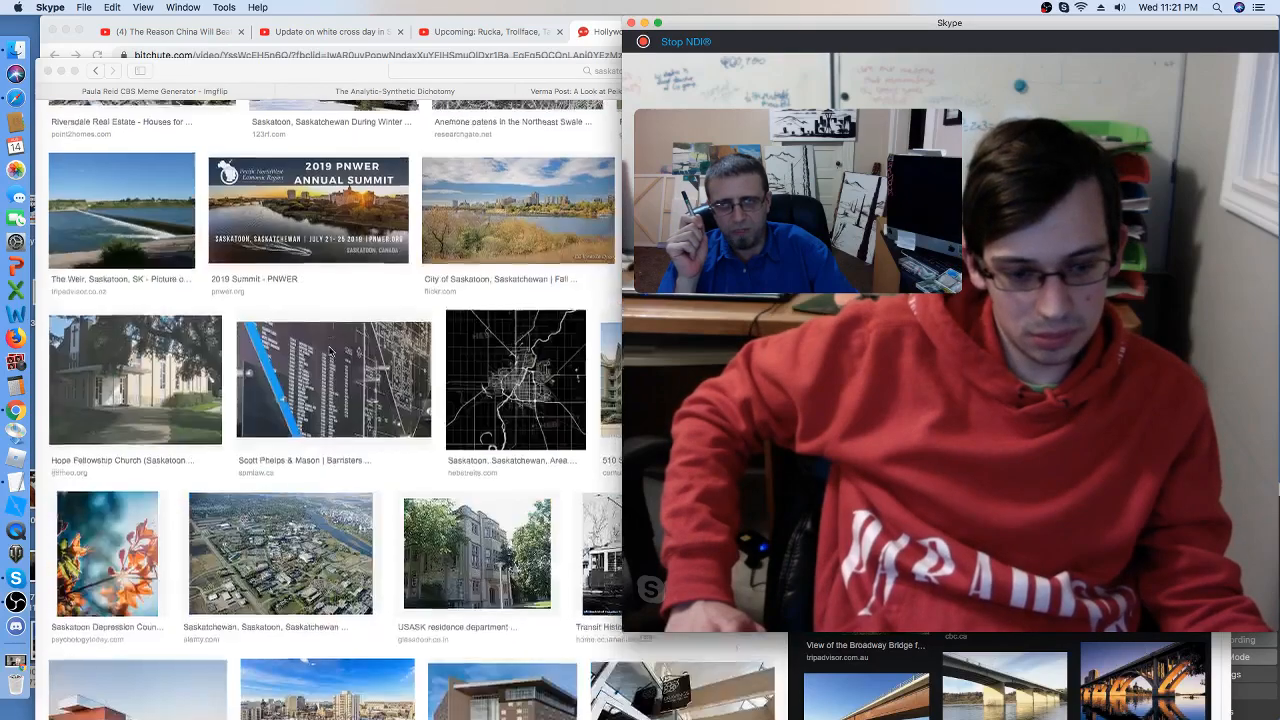
scroll("down", 3)
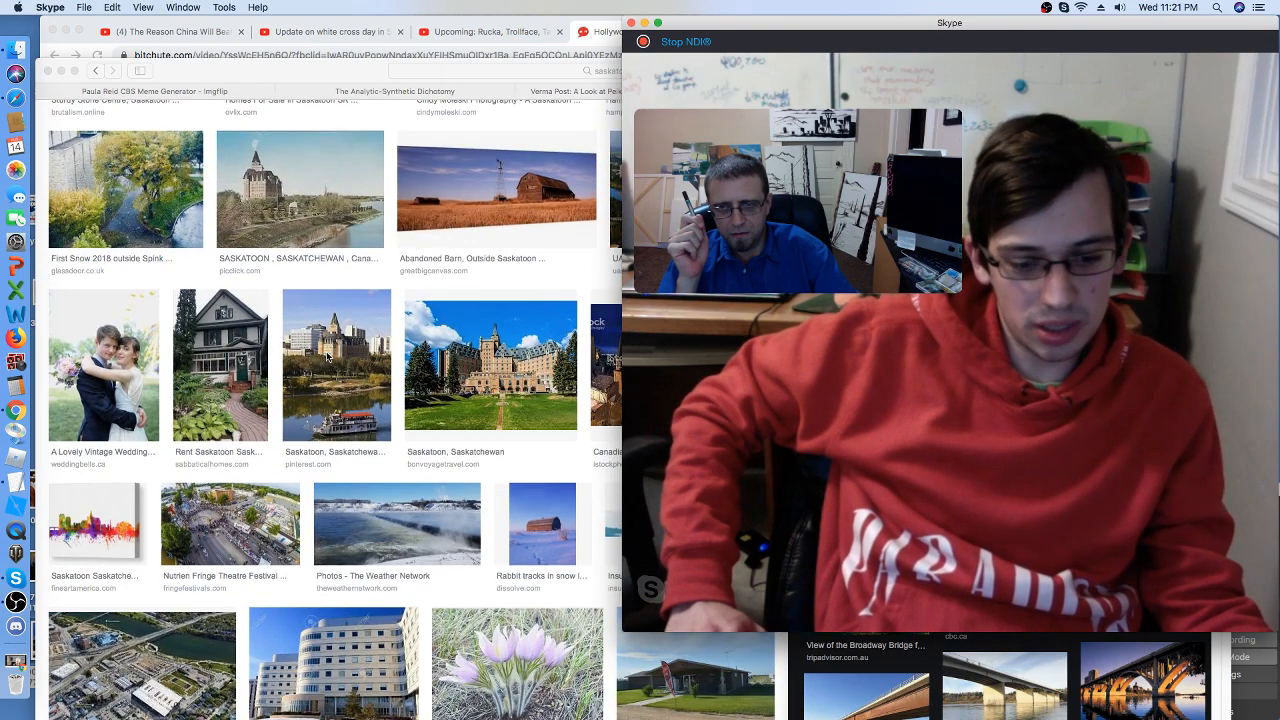
scroll("down", 3)
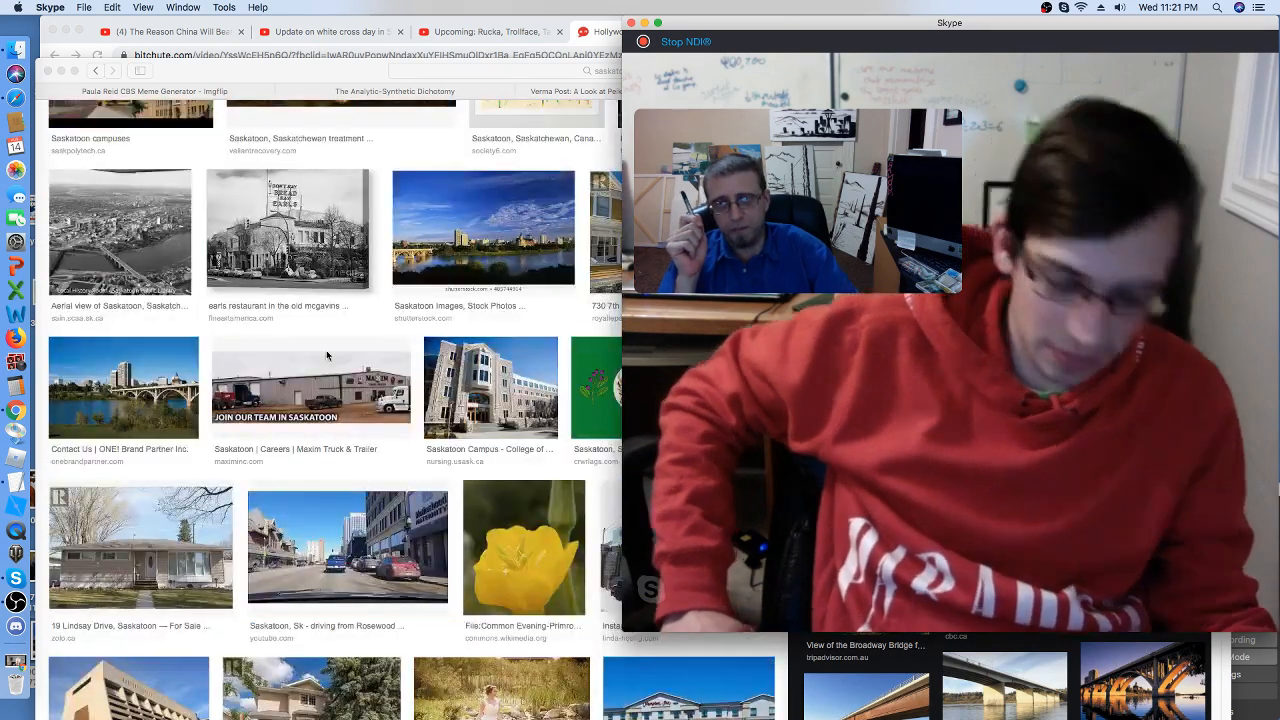
scroll("down", 3)
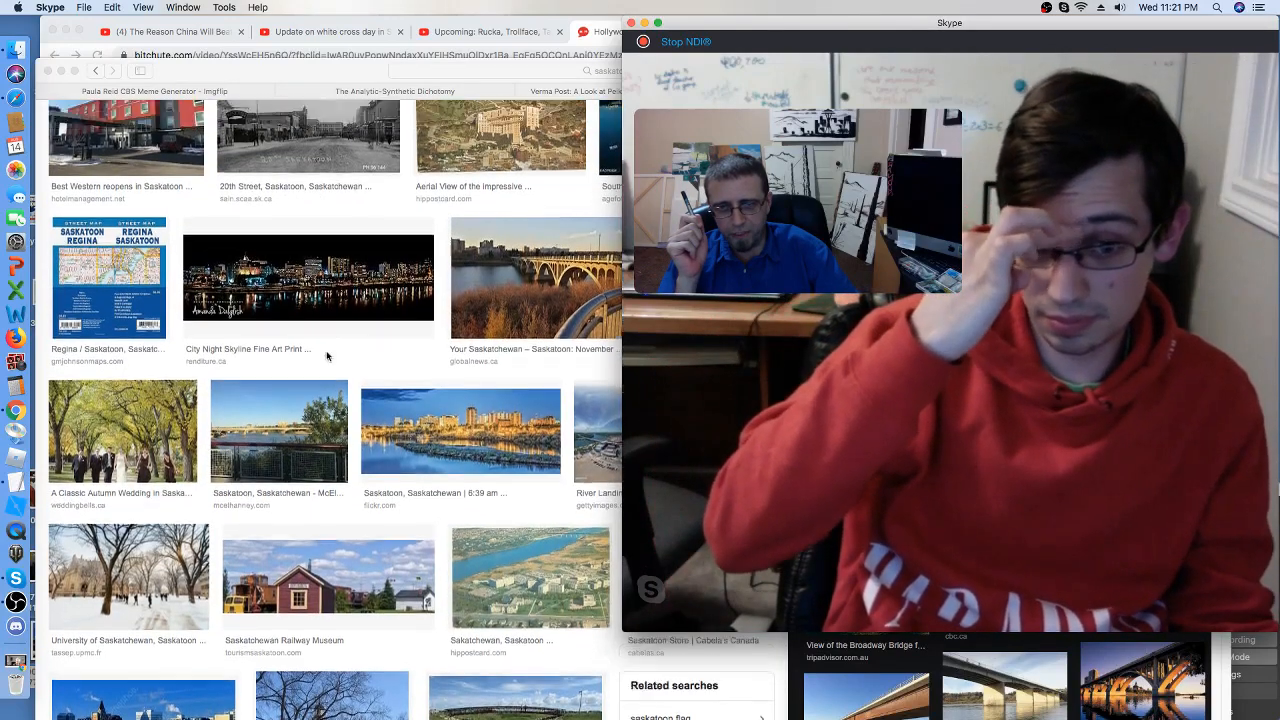
scroll("down", 3)
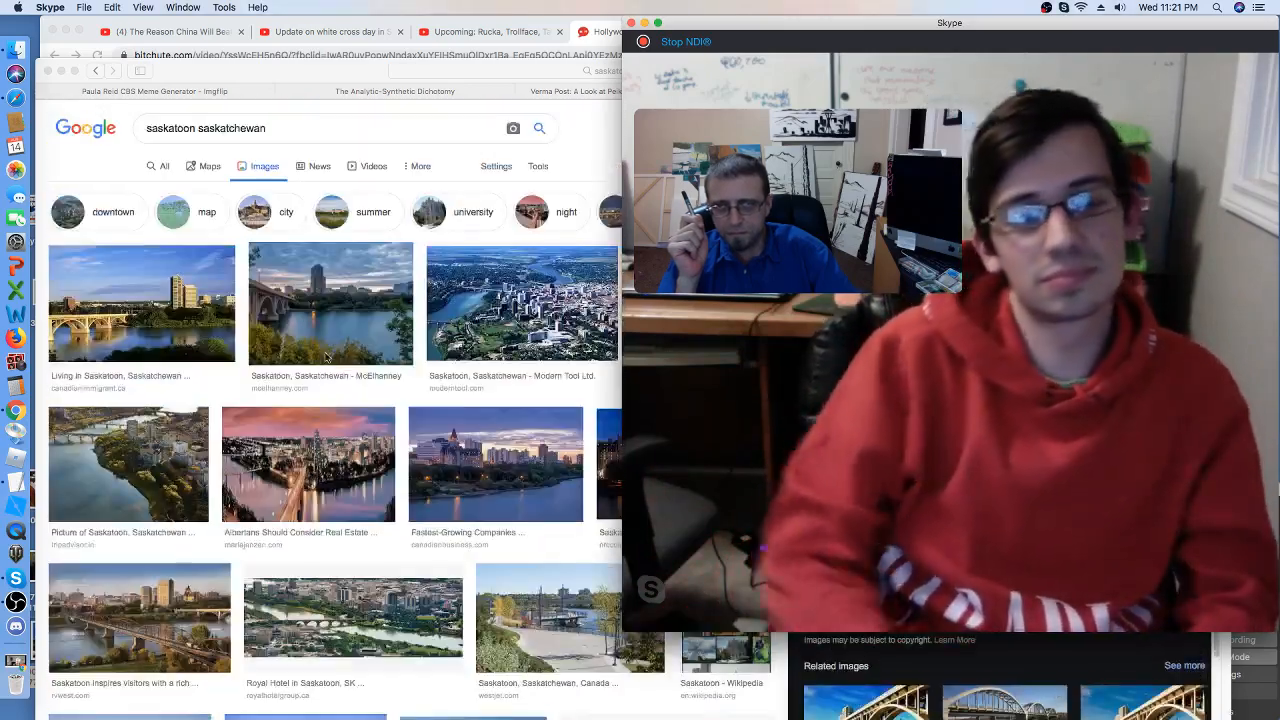
scroll("down", 3)
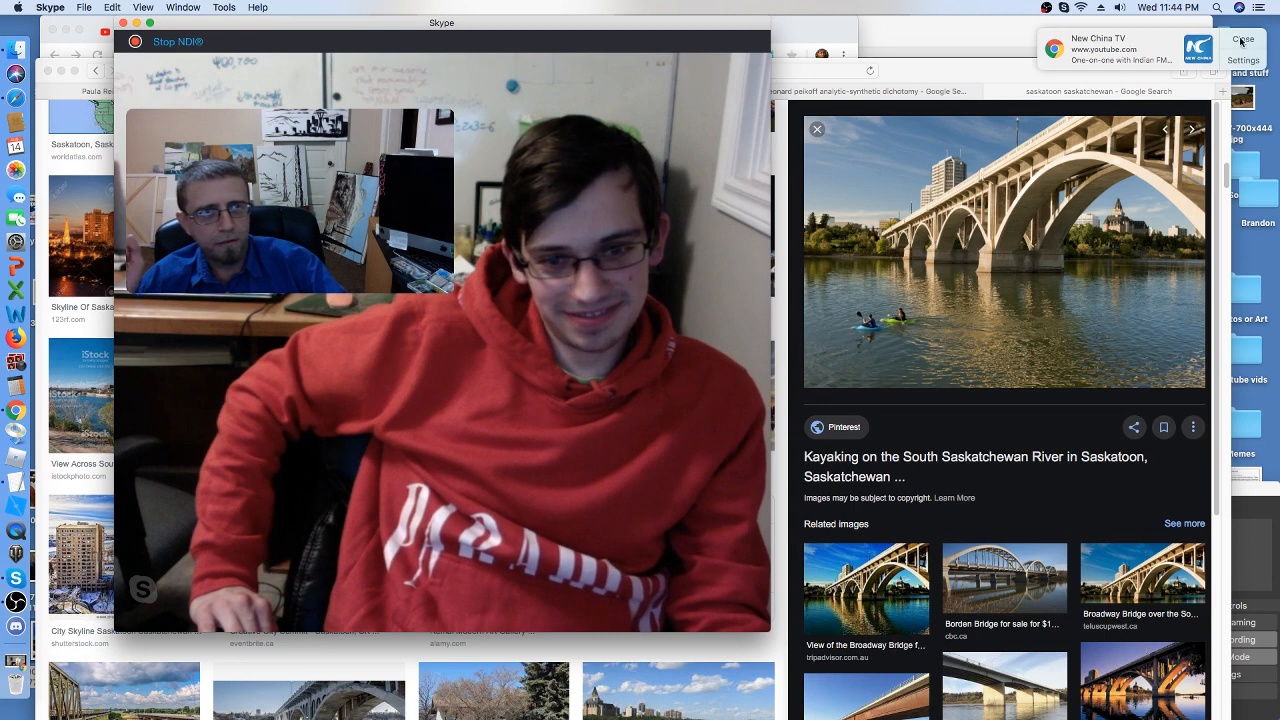
Close the New China TV notification banner at the top right
left_click(1240, 42)
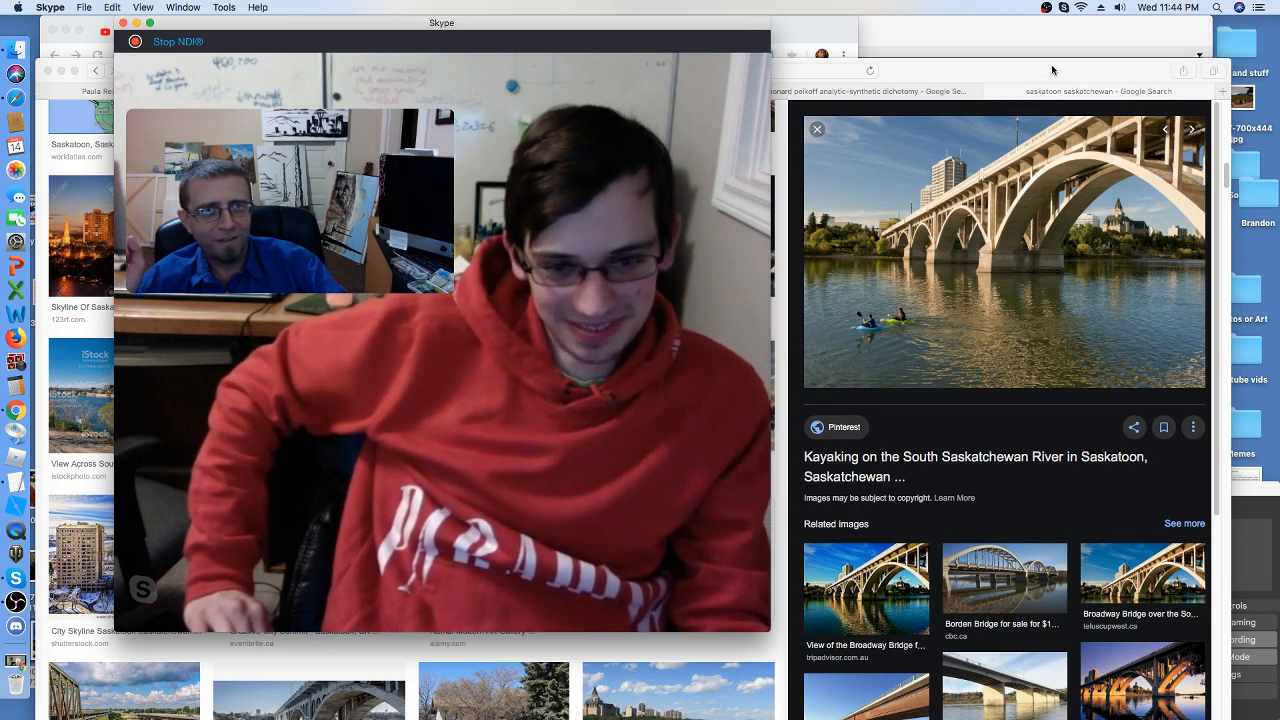
mouse_move(1032, 40)
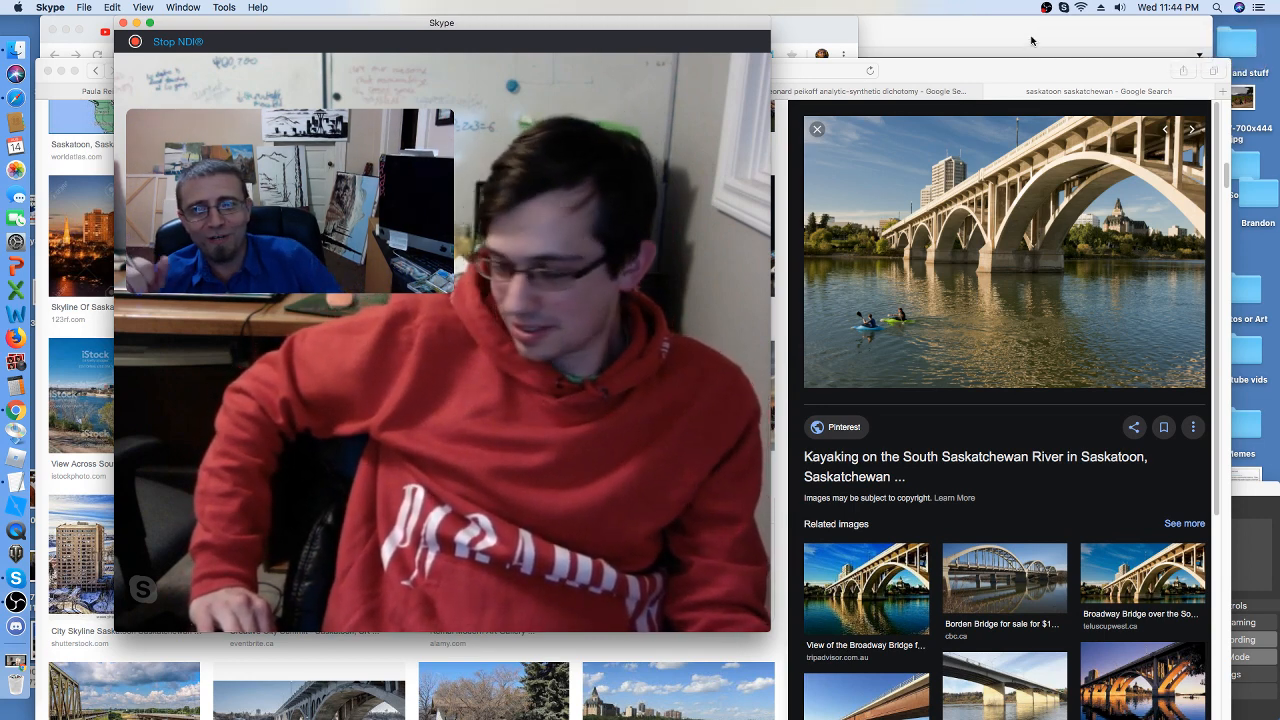